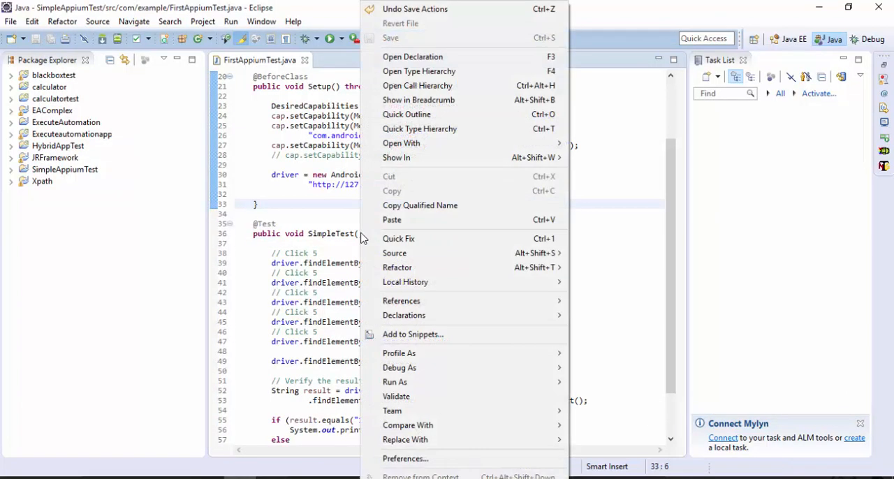
mouse_move(394, 382)
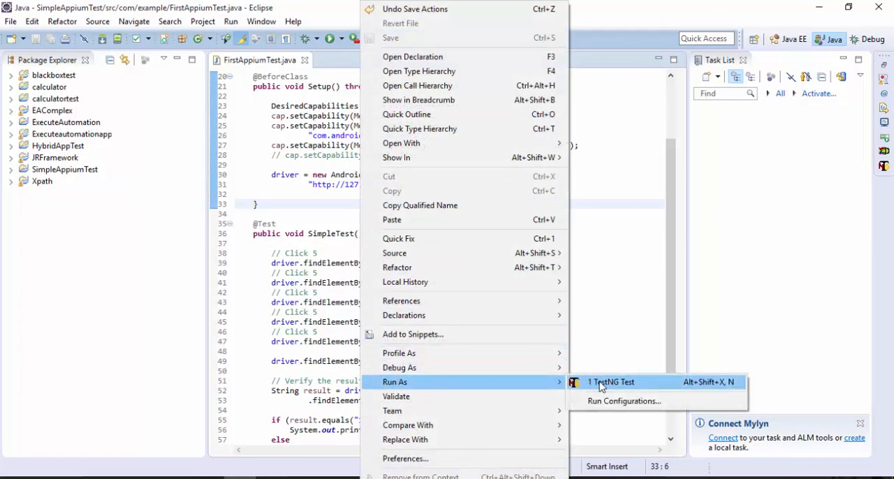
- Run the FirstAppiumTest class as a TestNG test from the editor's context menu
left_click(611, 382)
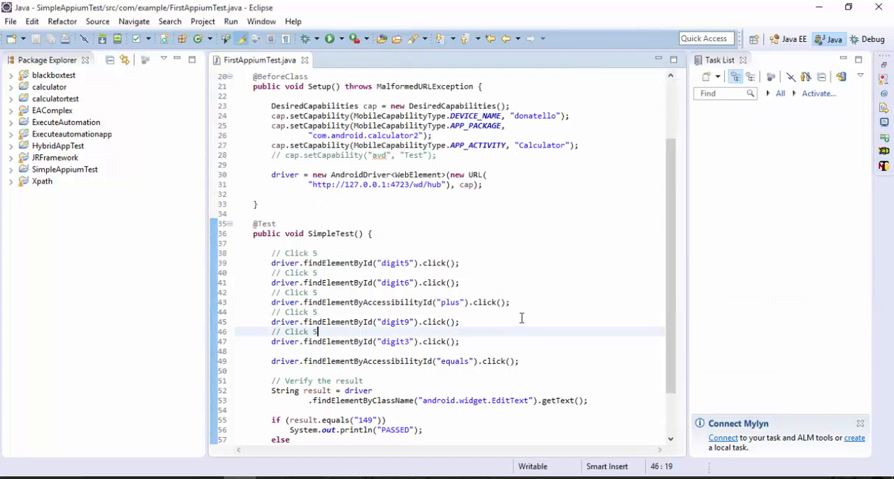
left_click(504, 302)
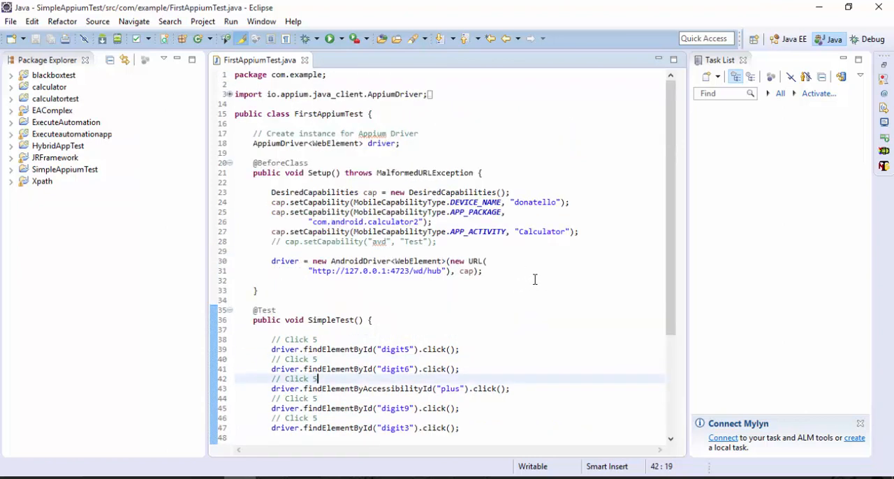
mouse_move(479, 250)
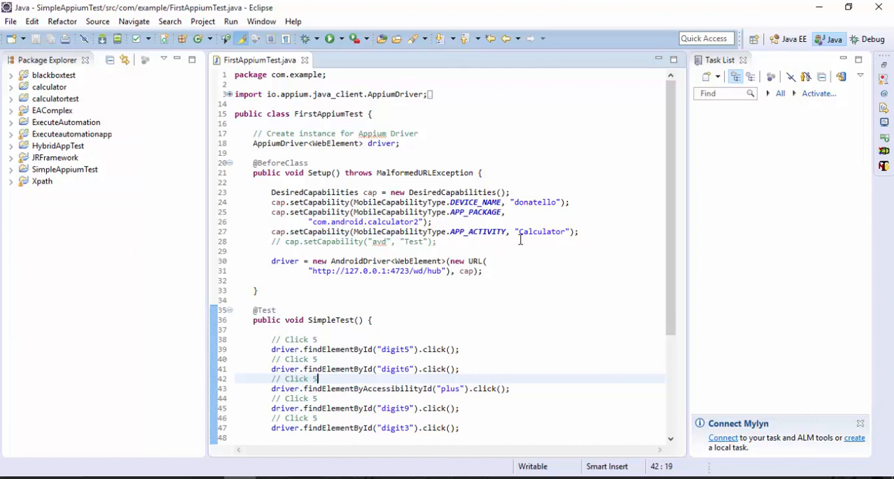
mouse_move(494, 213)
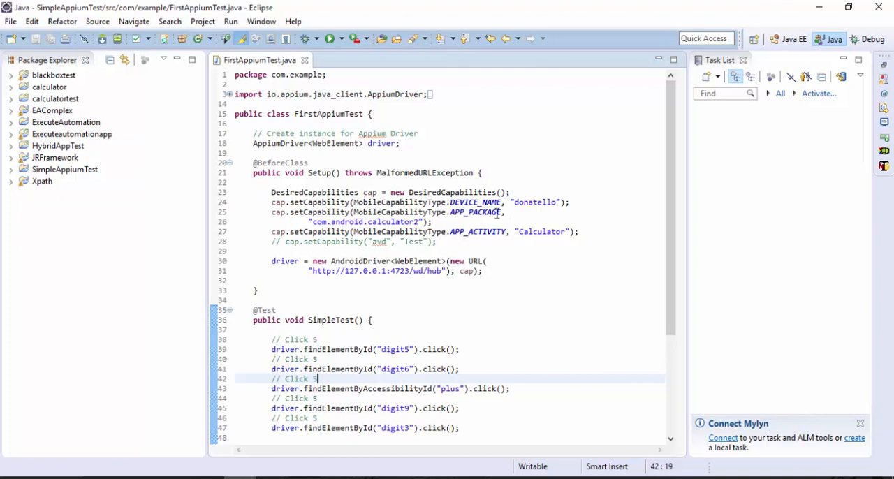
mouse_move(449, 222)
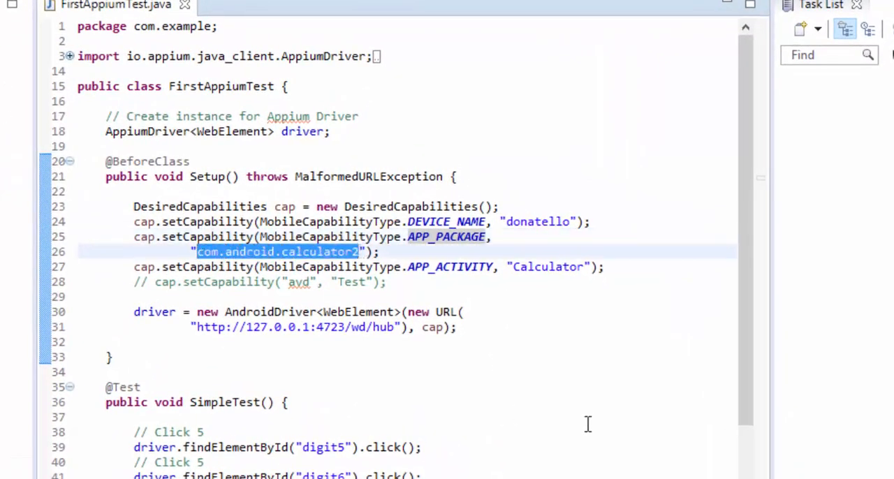
mouse_move(446, 237)
type("BROWSER_NAM")
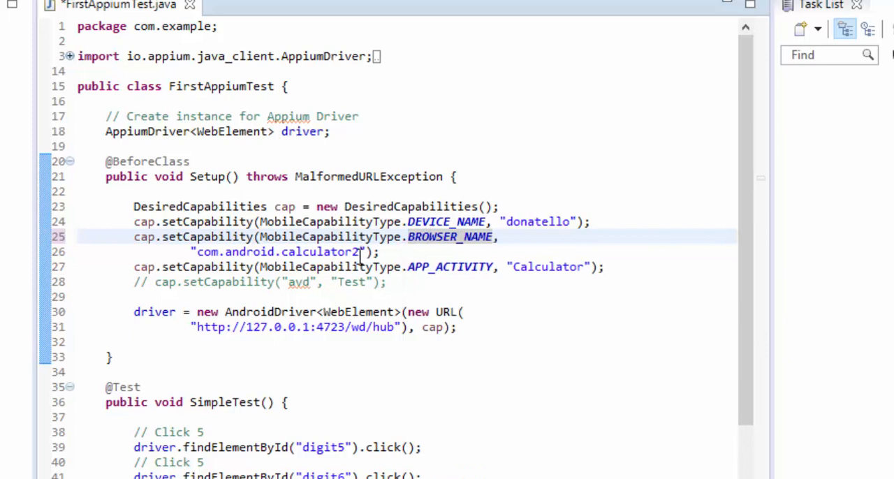
- Replace the com.android.calculator2 capability value with "Browser"
double_click(276, 251)
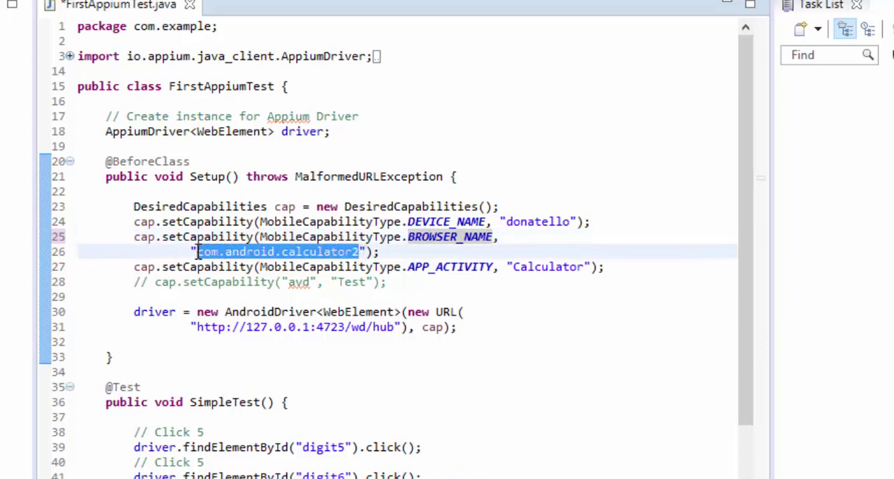
type("B\");")
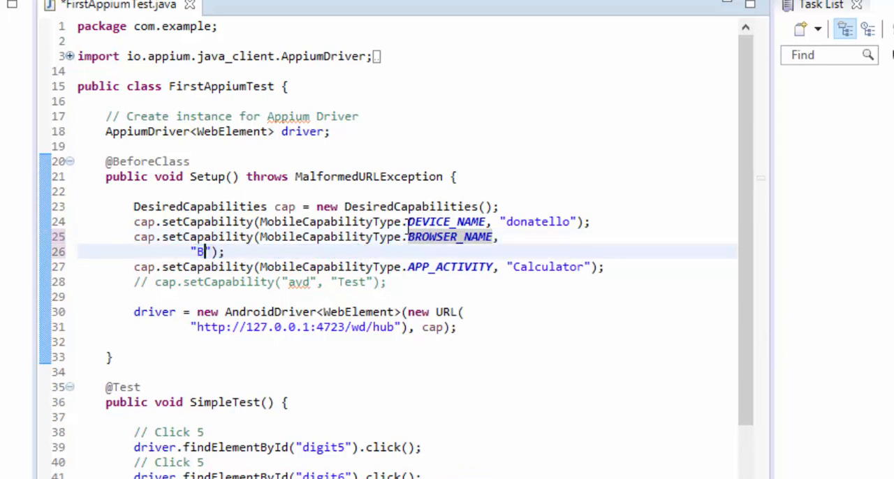
type("rowser")
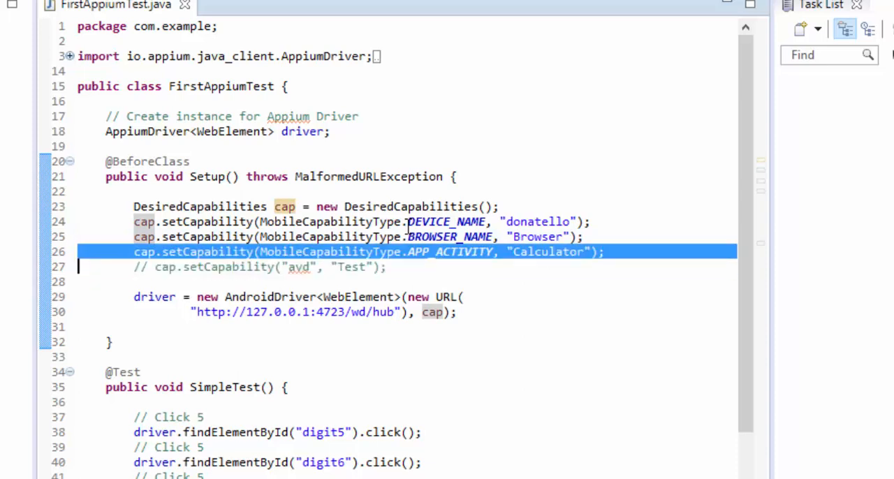
- Delete the APP_ACTIVITY capability and the commented avd line, then scroll down the test
left_click(209, 267)
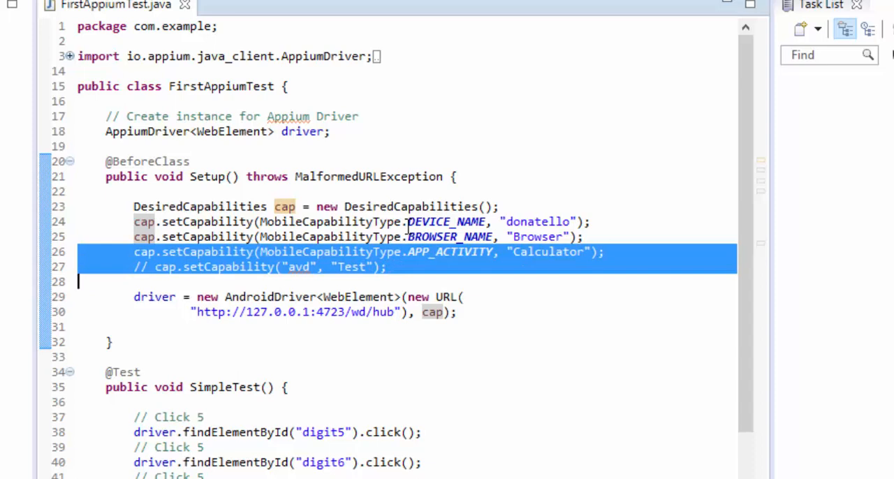
key("Delete")
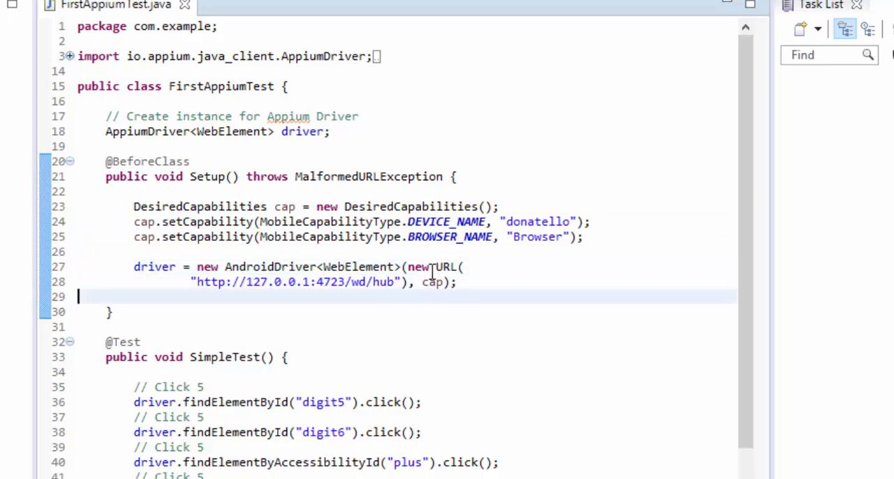
scroll("down", 3)
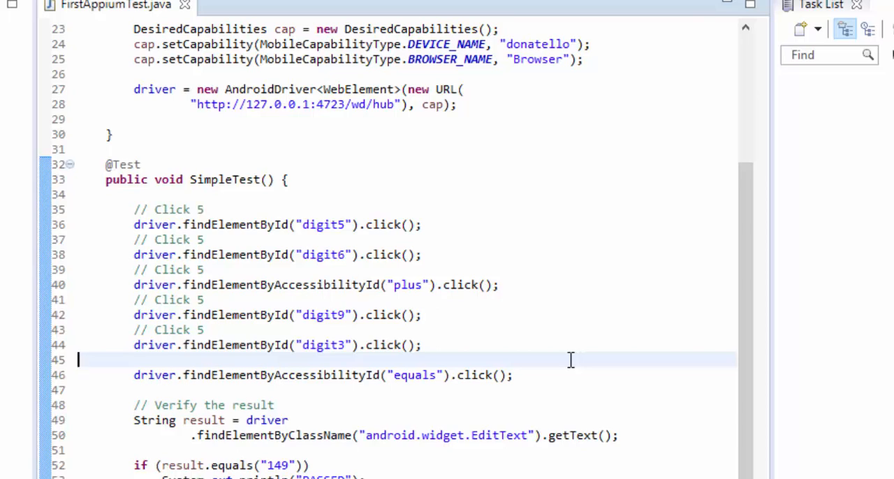
mouse_move(554, 356)
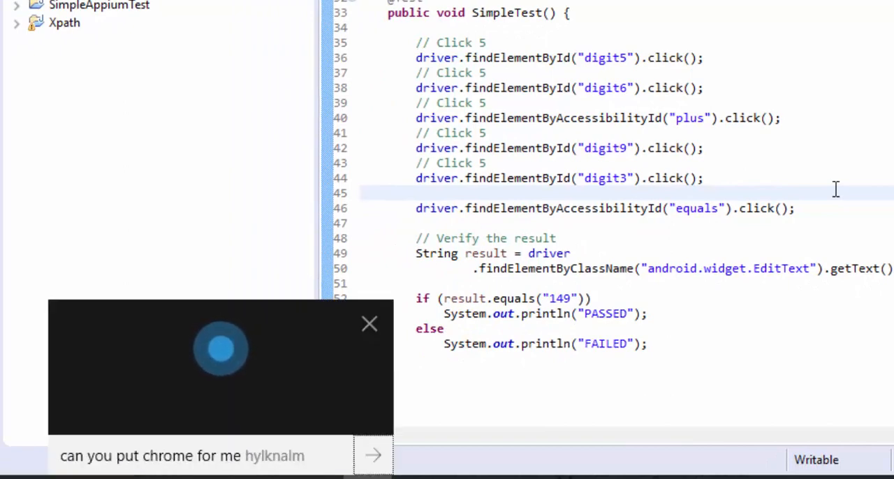
- Submit the Cortana request to open Google Chrome
left_click(373, 456)
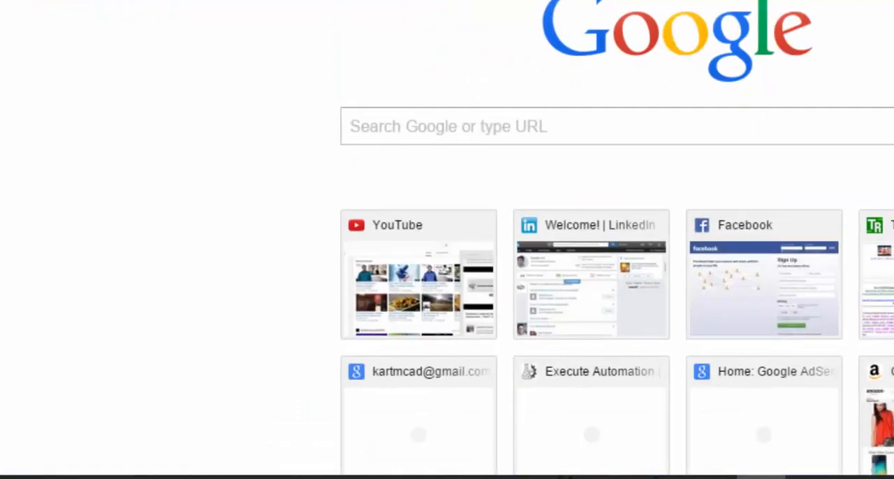
- Load google.com and type "execute" into the Google search box
type("google.com")
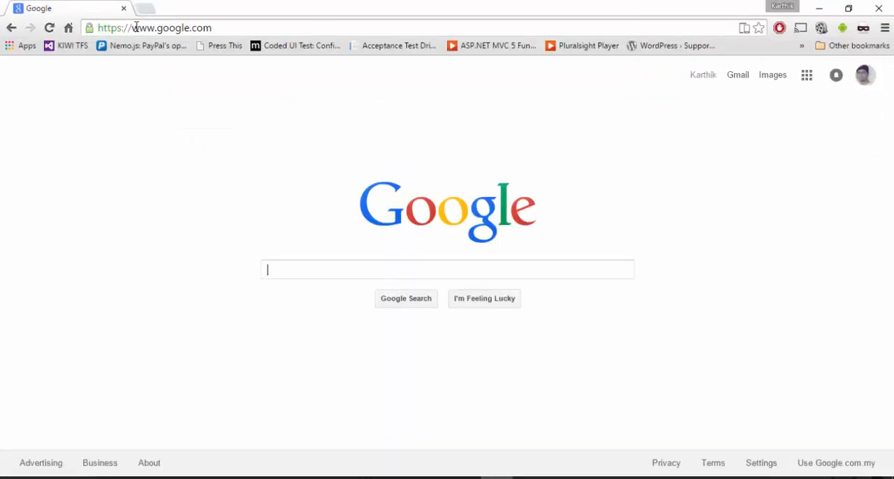
left_click(465, 269)
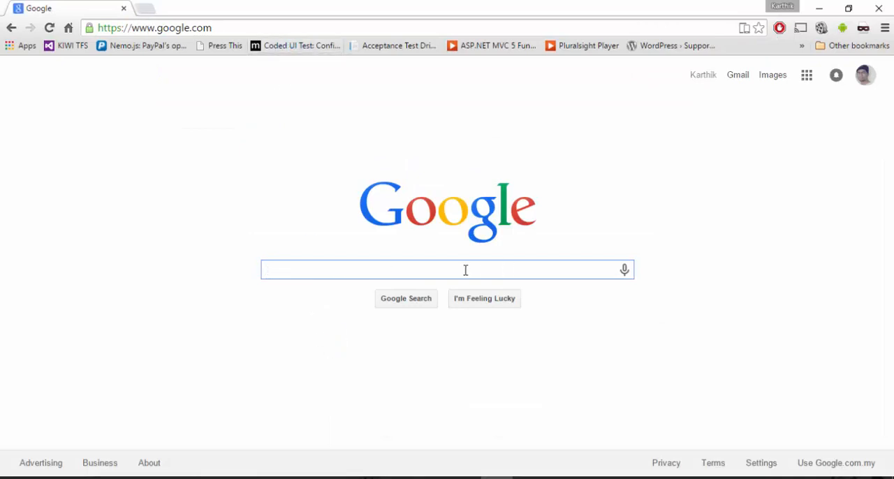
mouse_move(428, 271)
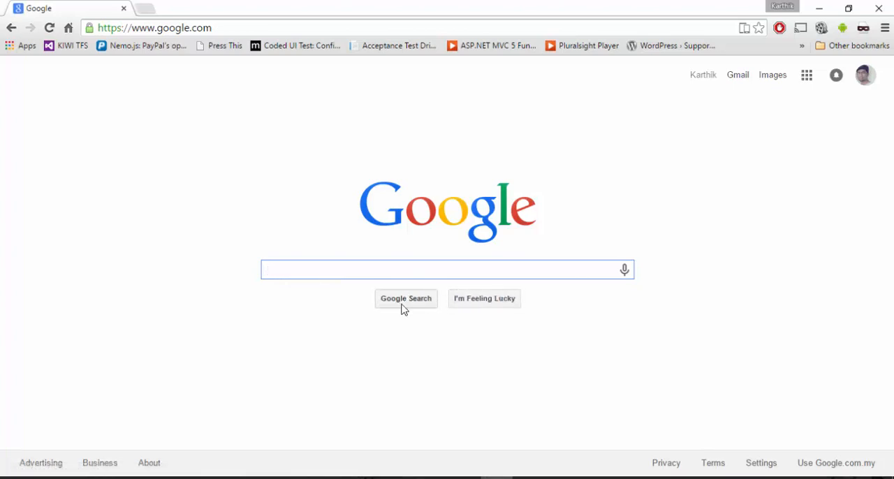
left_click(447, 269)
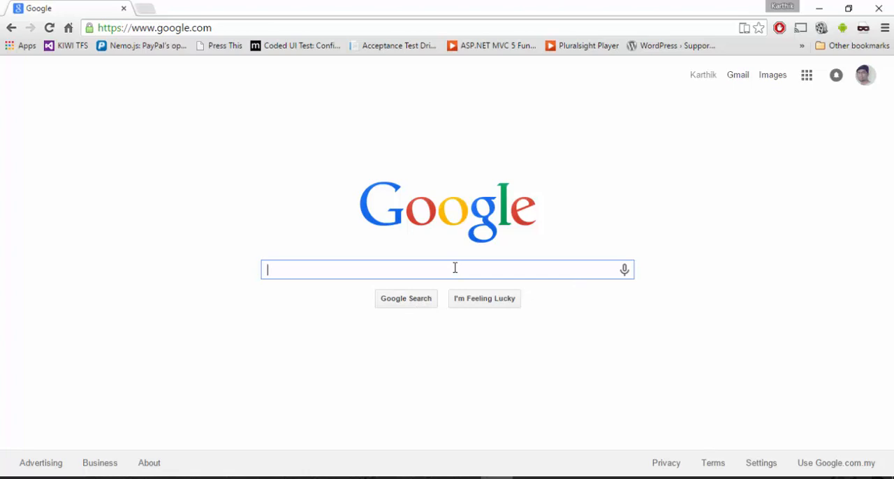
type("execute automation")
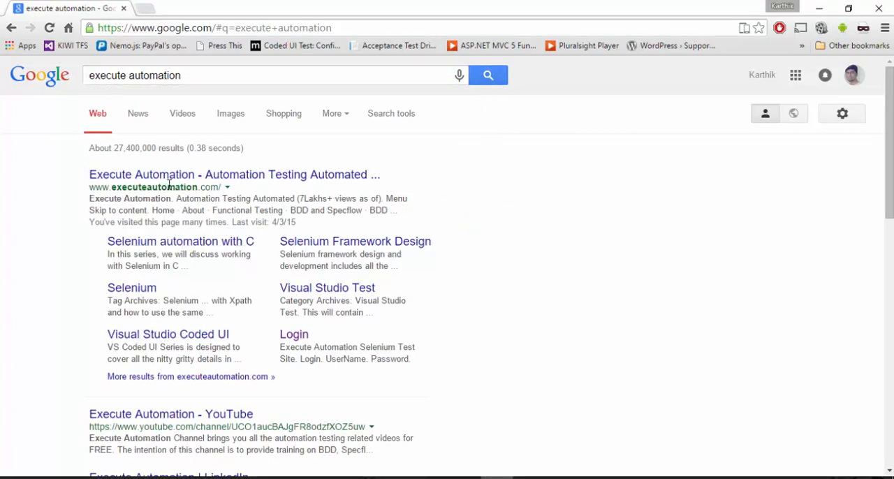
mouse_move(393, 180)
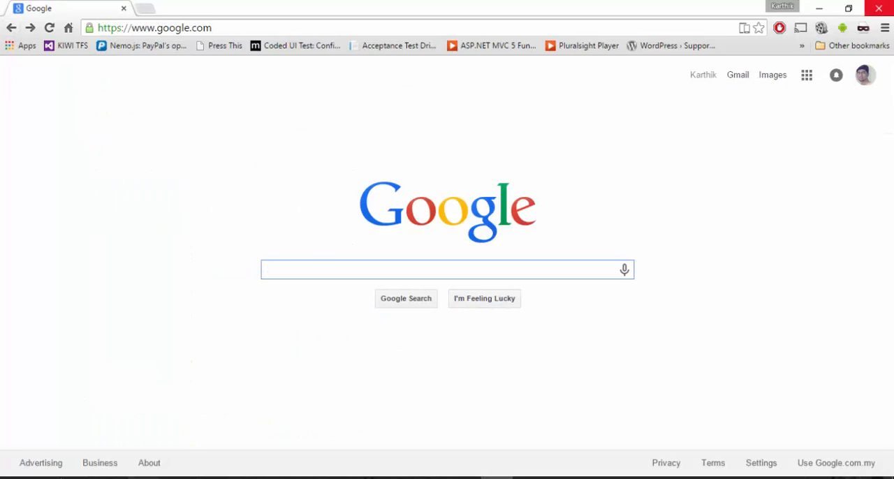
mouse_move(172, 425)
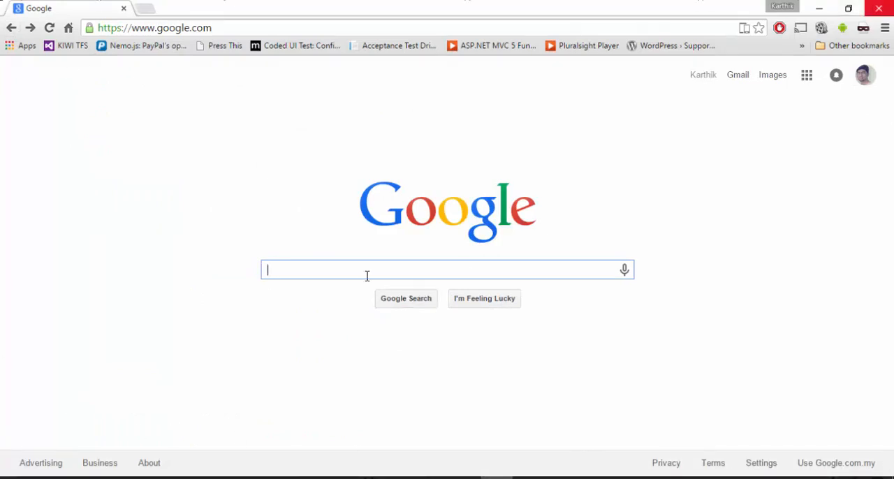
mouse_move(411, 269)
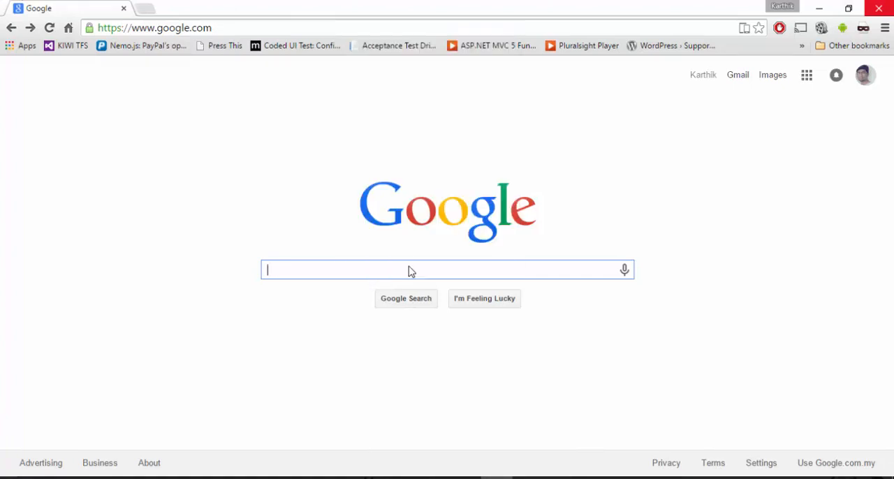
- Inspect Google's search input in DevTools, revealing id "lst-ib" and name "q"
key("F12")
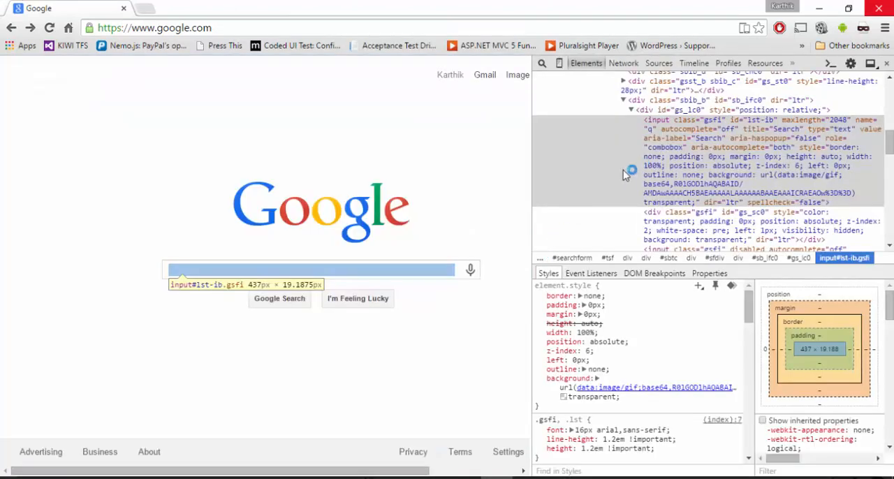
mouse_move(718, 129)
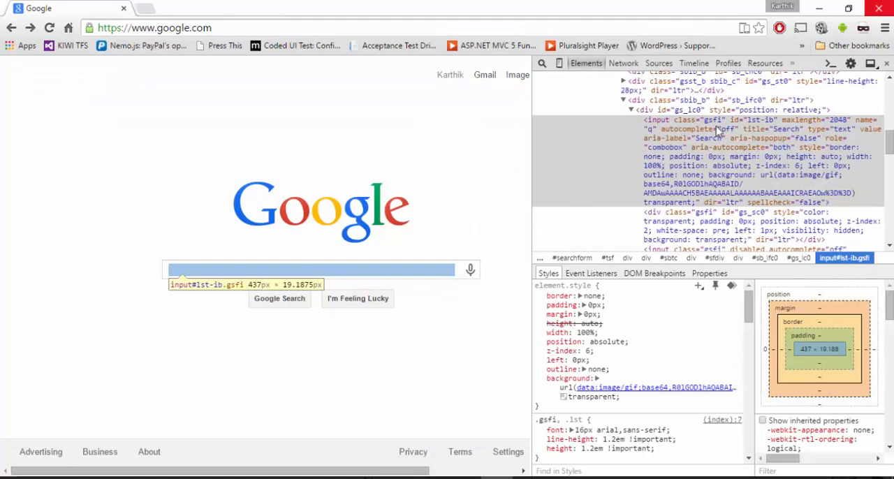
mouse_move(753, 137)
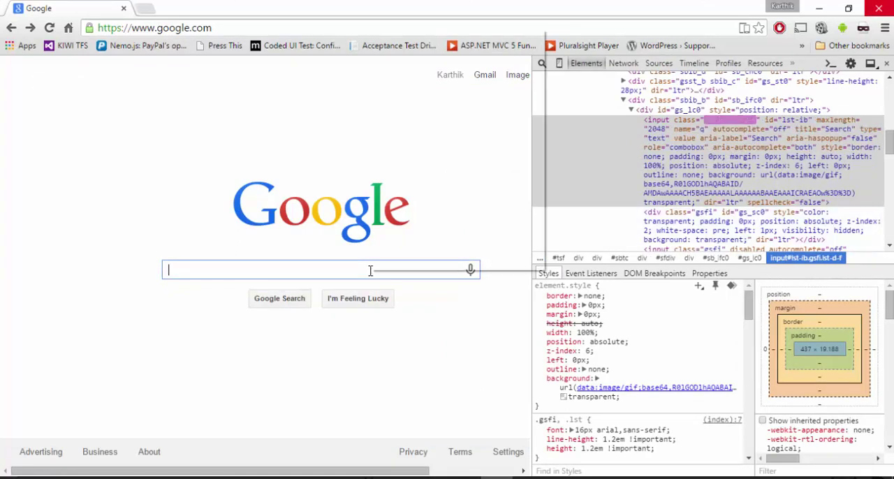
mouse_move(726, 138)
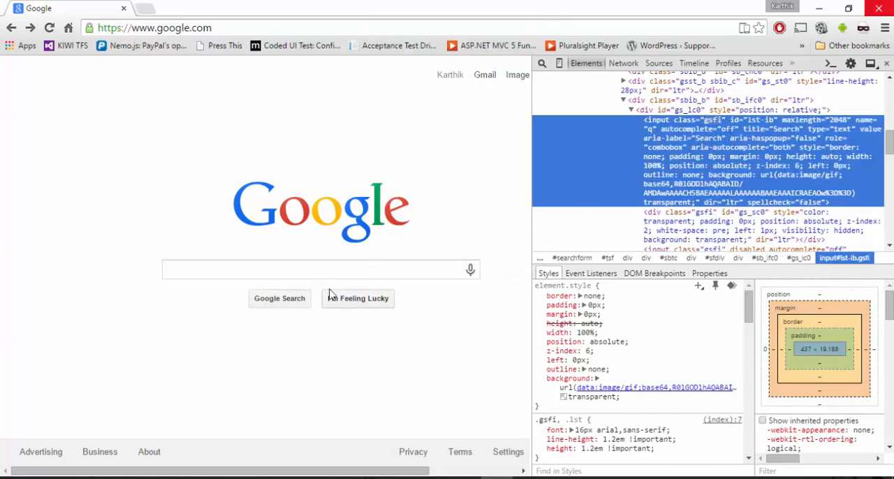
left_click(320, 269)
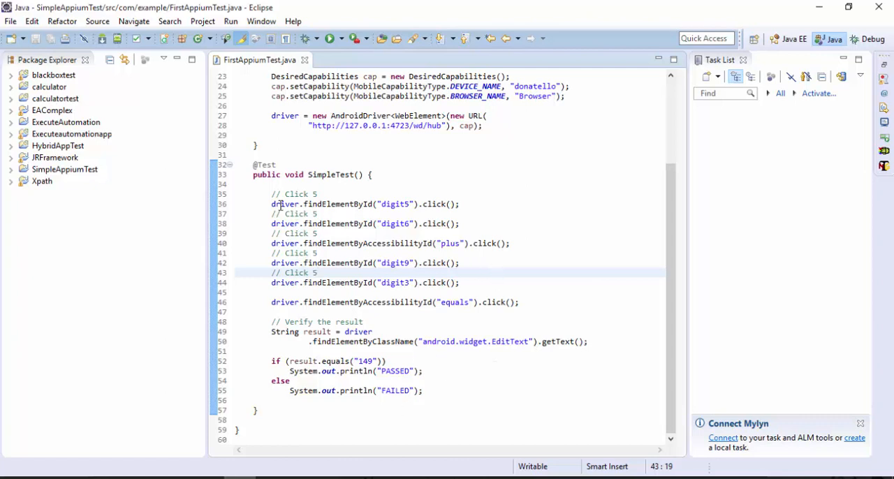
- Delete the calculator test steps on lines 35–55 of SimpleTest
left_click_drag(271, 194, 423, 390)
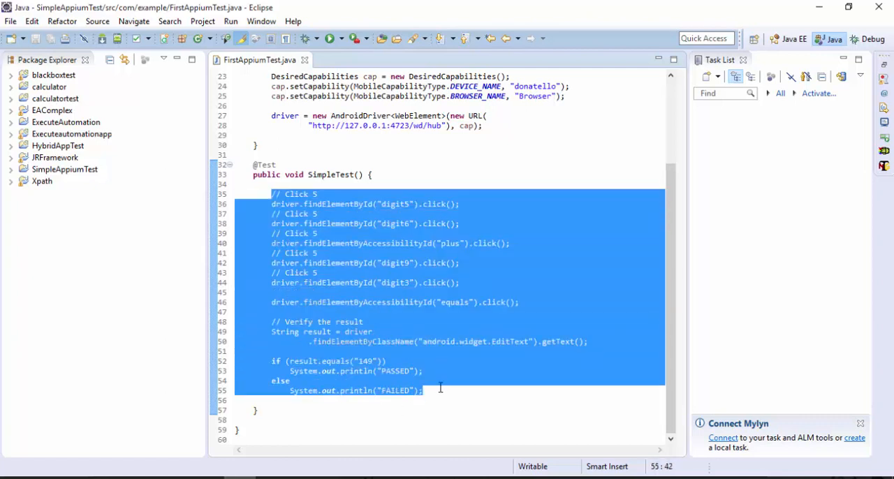
key("Delete")
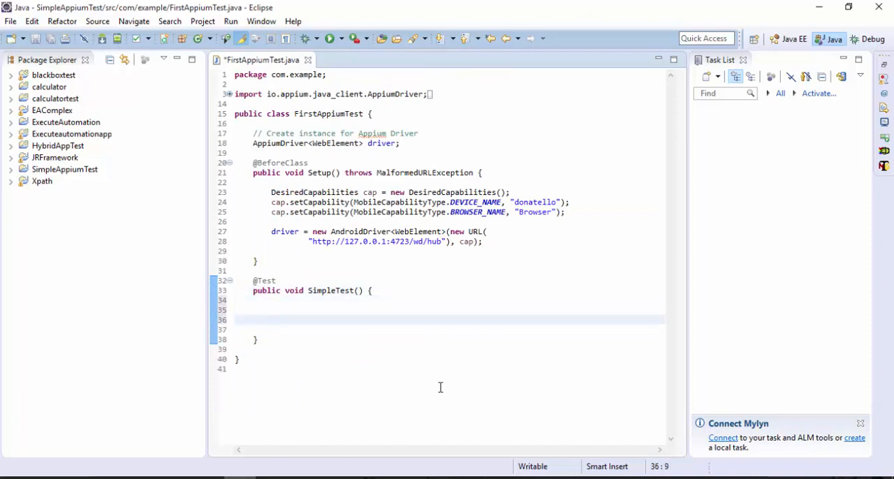
type("driver.")
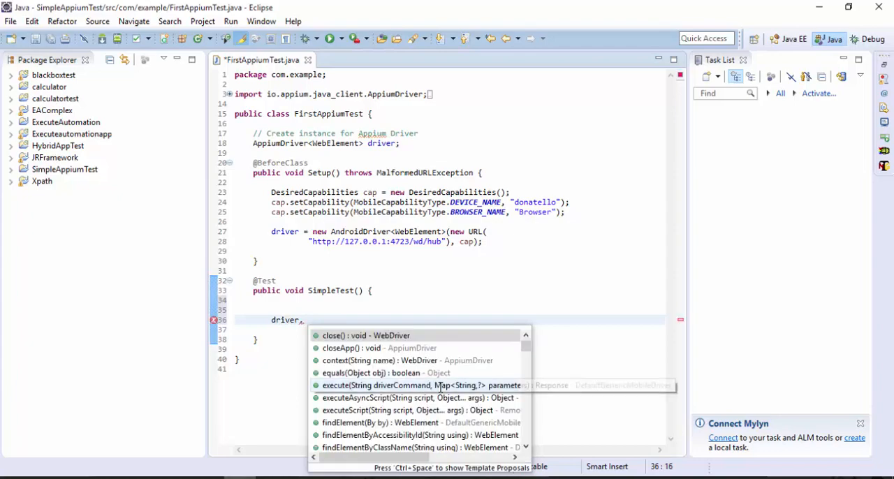
type("get")
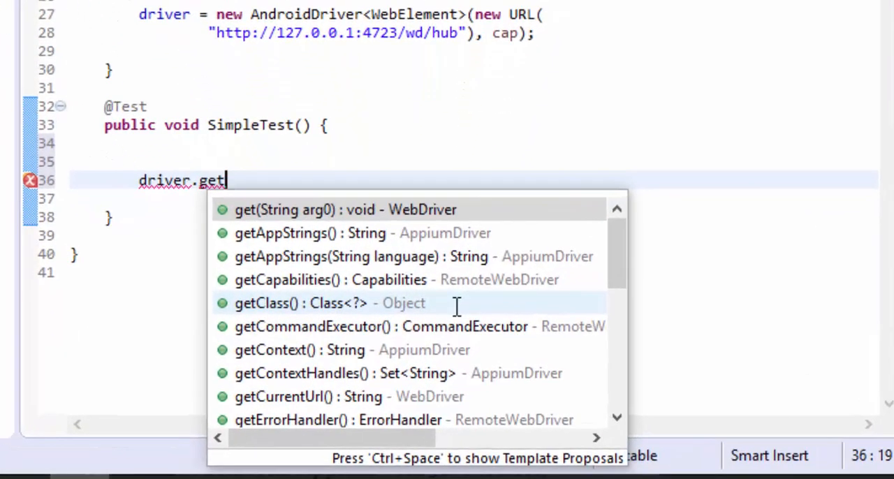
left_click(330, 210)
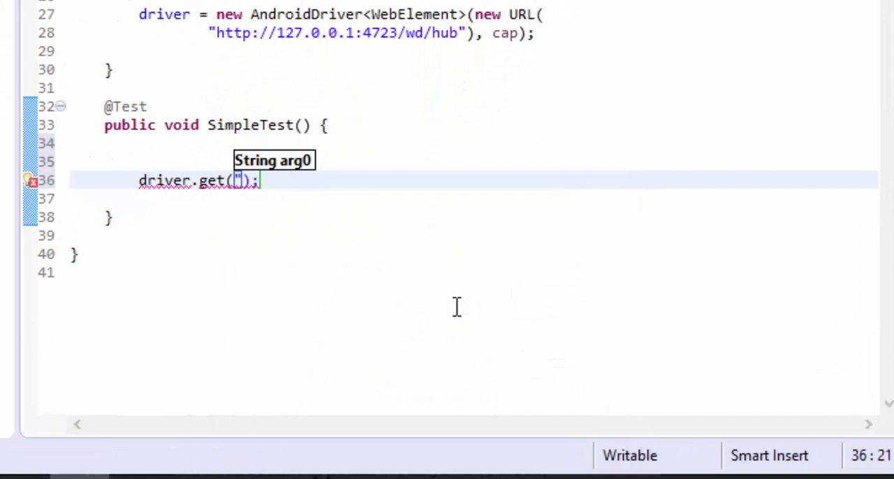
type("http:.")
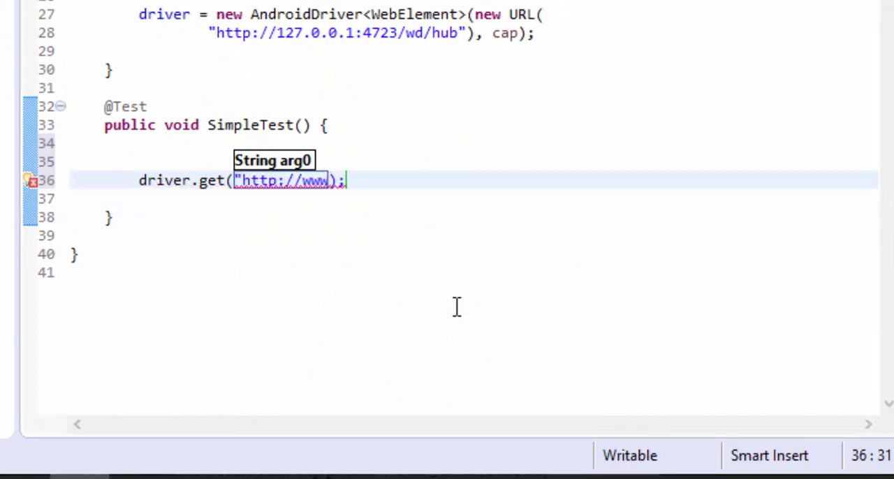
type(".google.co")
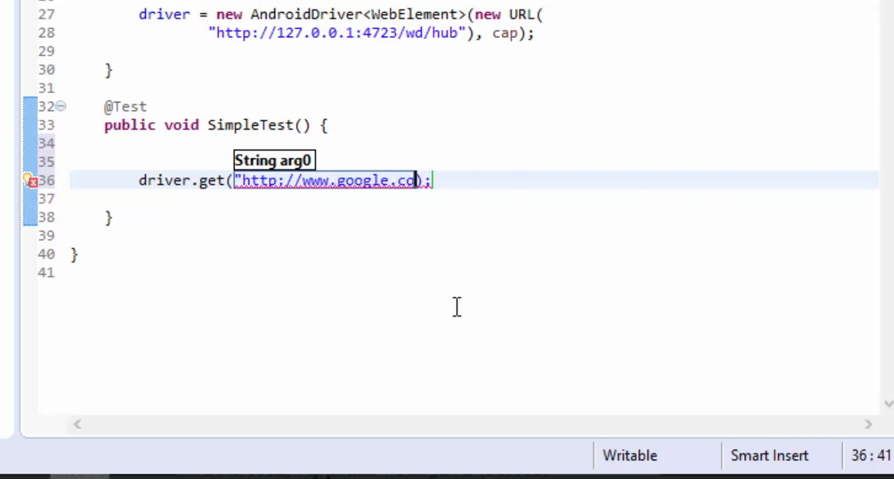
type("m")
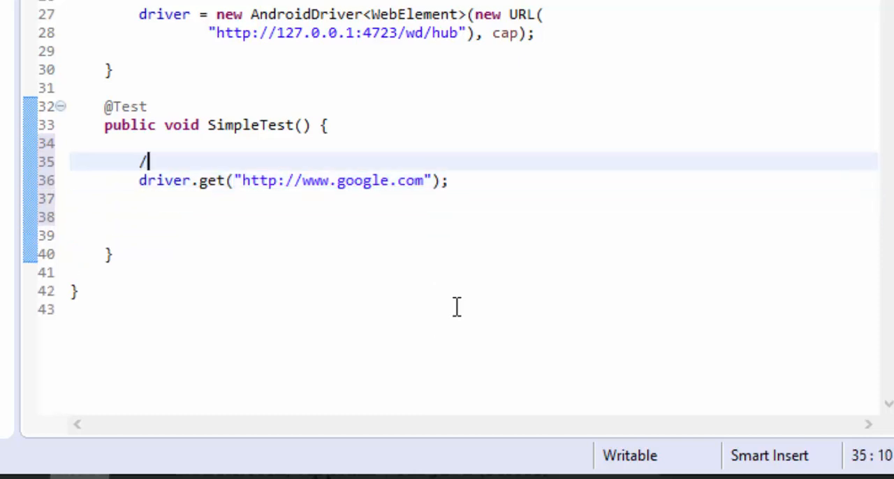
- Add comments for launching the browser with the Android emulator and typing a keyword
type("/Launch")
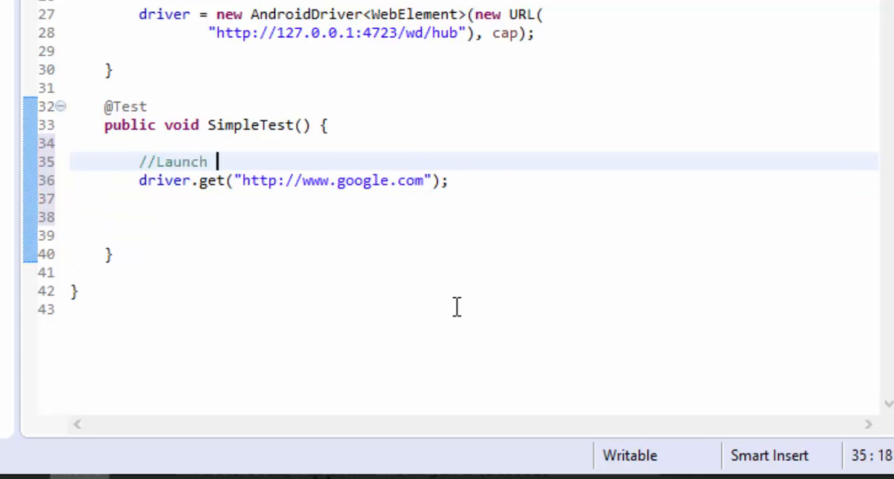
type("browser with")
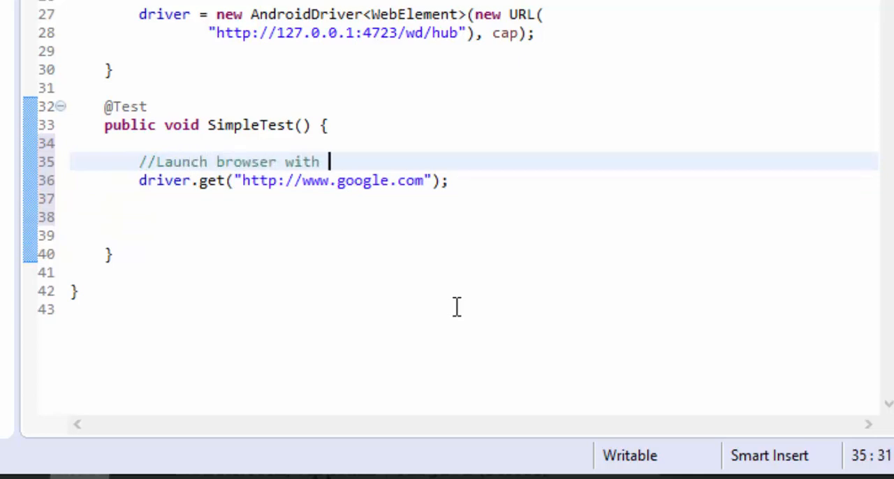
type("Android E")
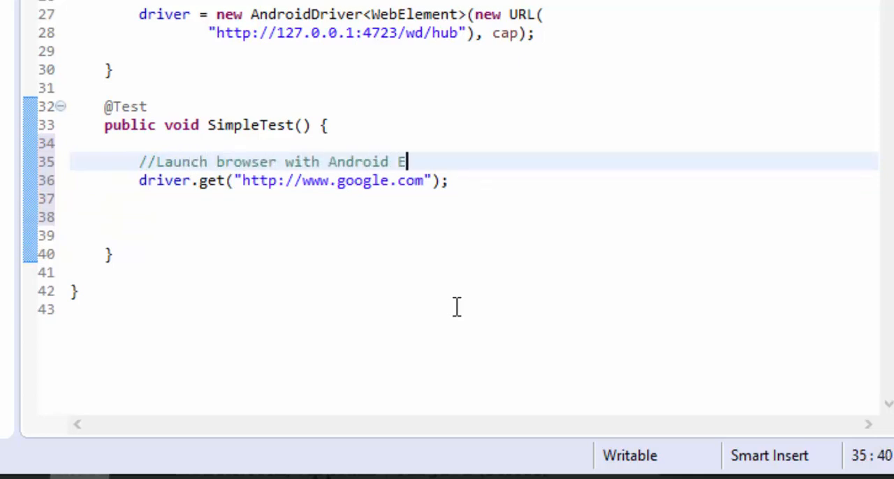
type("mulator")
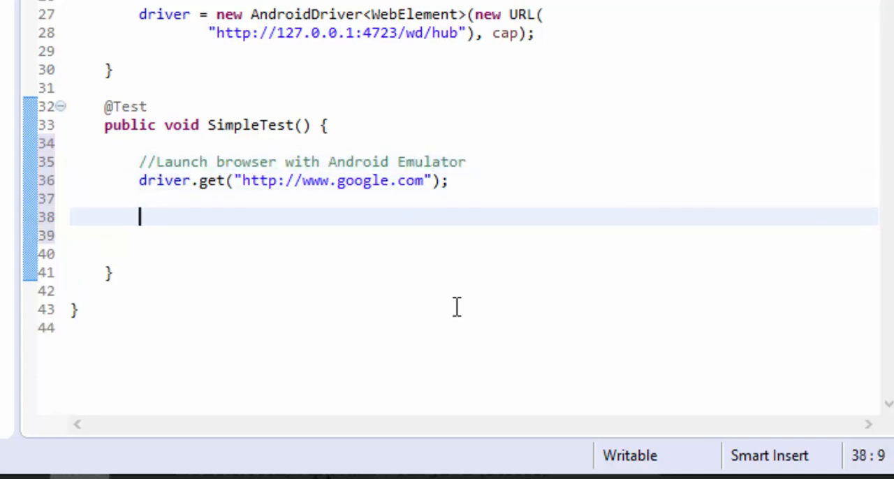
type("//Typ")
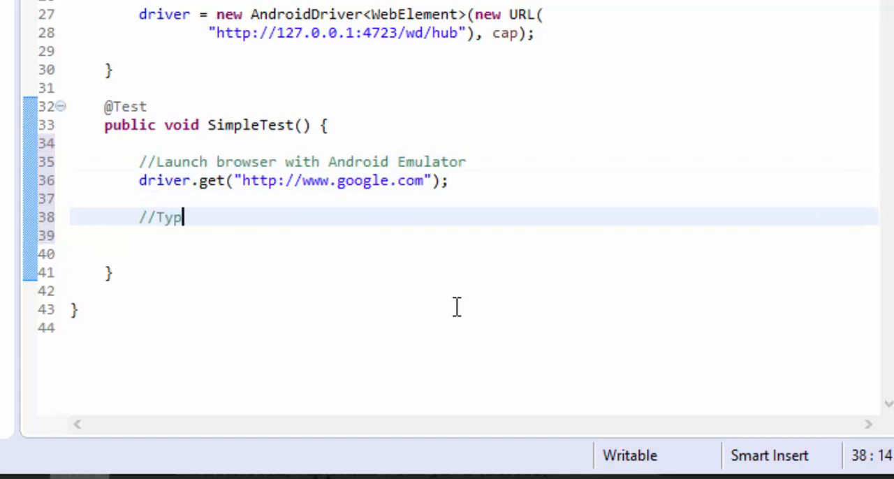
type("e a ke")
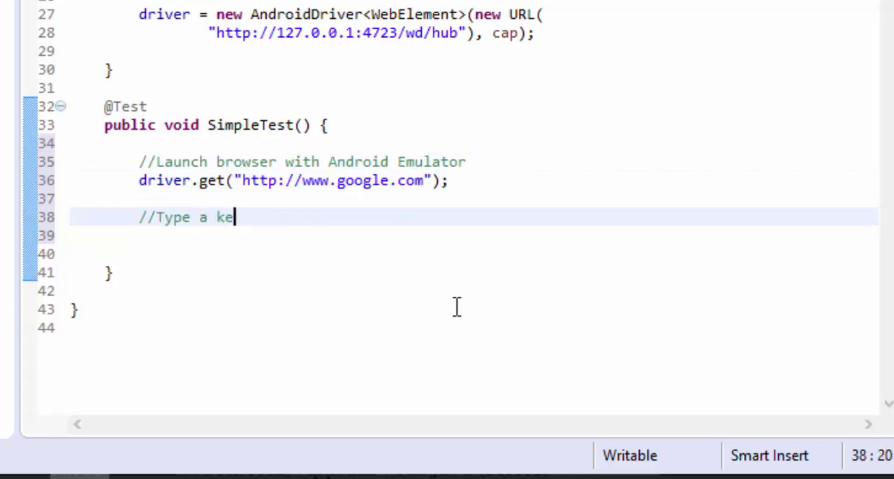
type("yword in search text box")
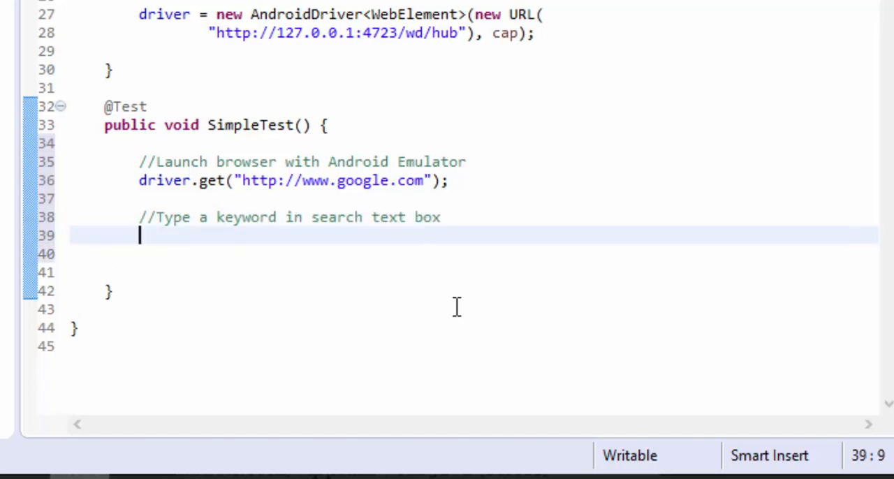
- Store driver.findElementByName("q") in a WebElement named txtSearch
type("driver.")
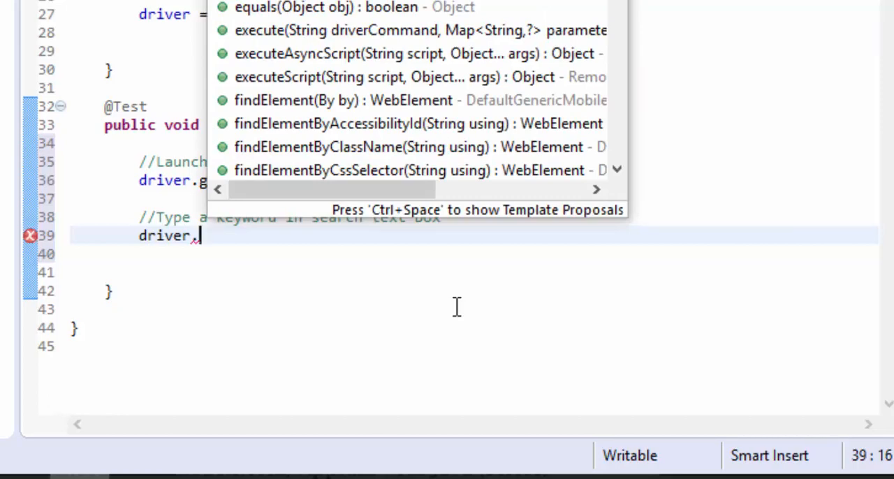
type("findElementByName(\"")
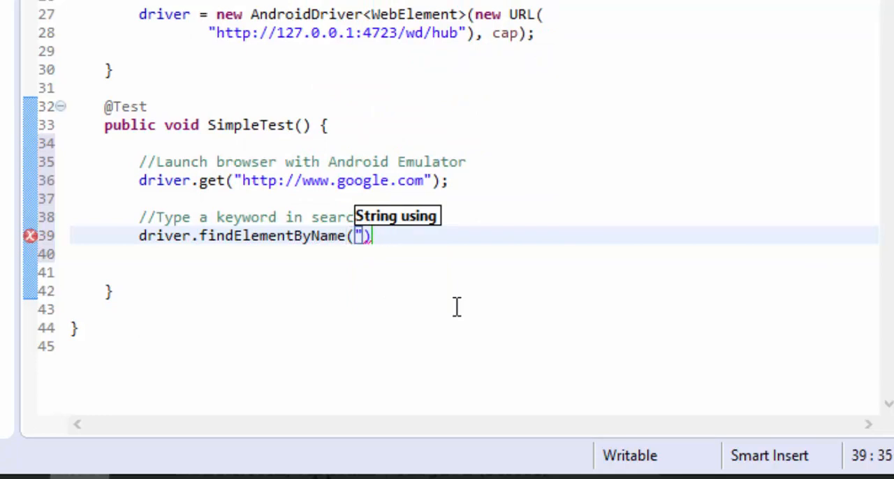
type("q")
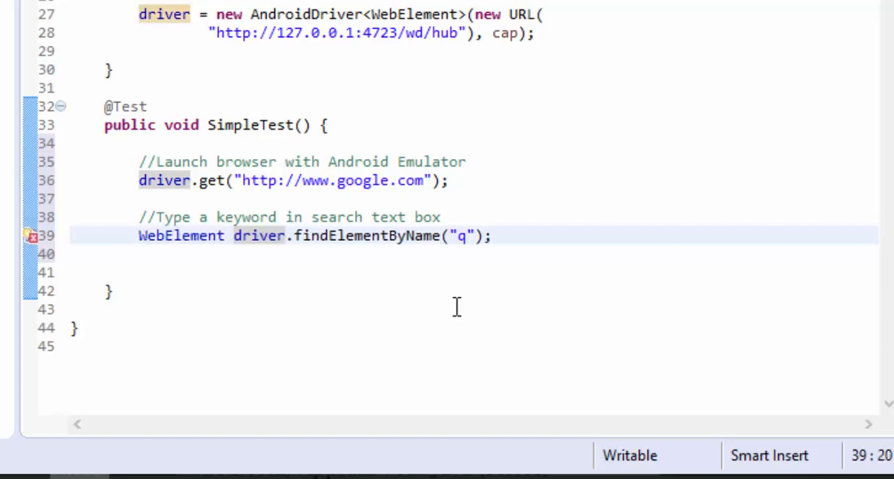
type("txtSearch =")
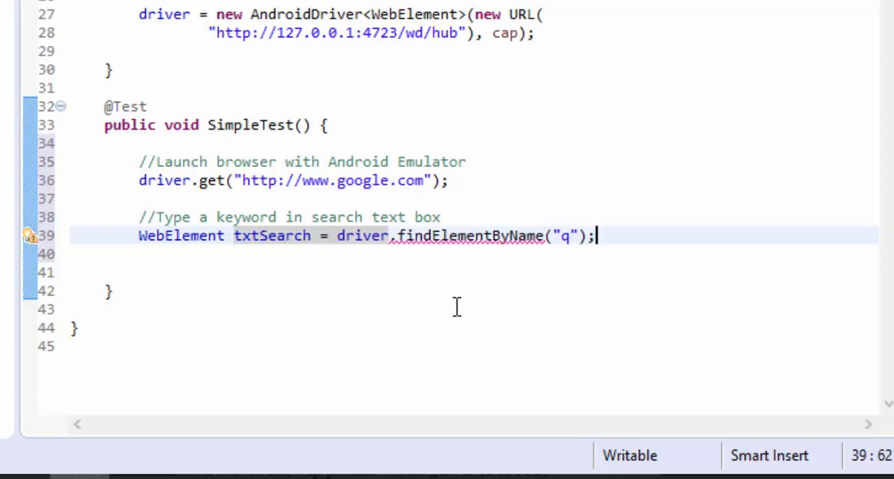
- Add txtSearch.sendKeys("execute automation") to SimpleTest
type("txt")
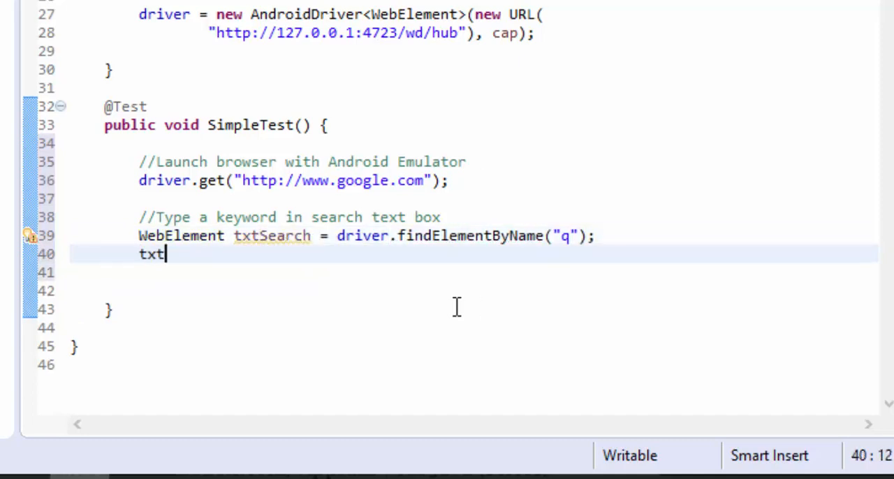
type("Search")
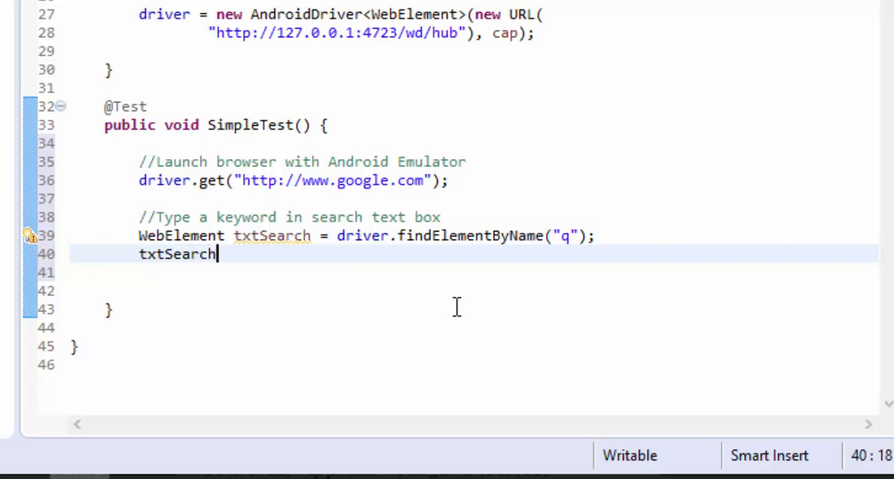
type(".sendKeys(arg0);")
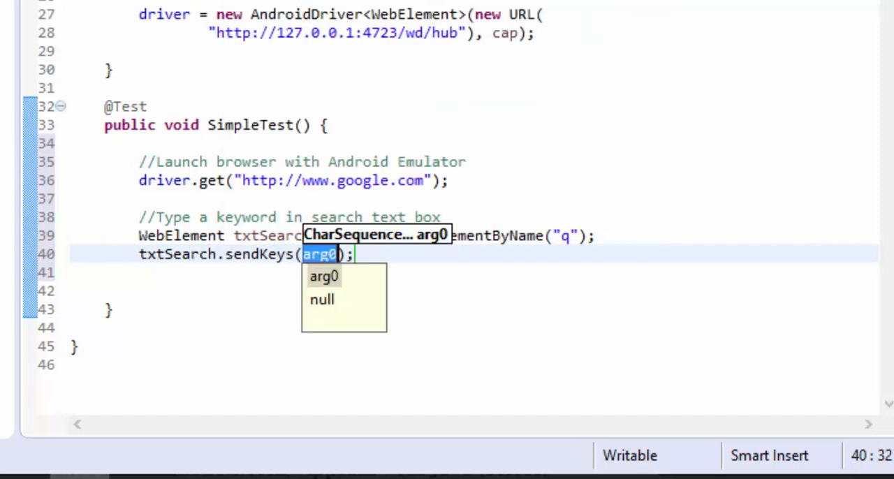
type("\"execute automation")
type("//")
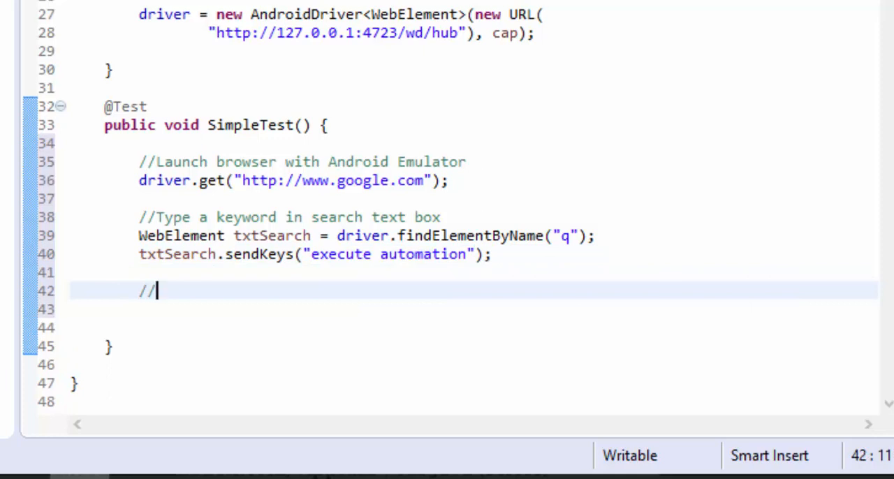
mouse_move(486, 289)
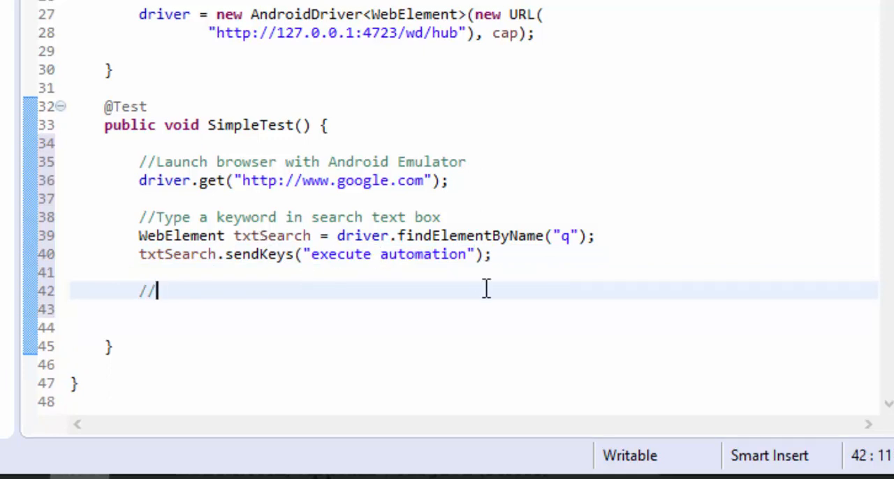
- Add a '//Click button' comment and driver.findElementByName("btnG").click(); below the sendKeys line
type("C")
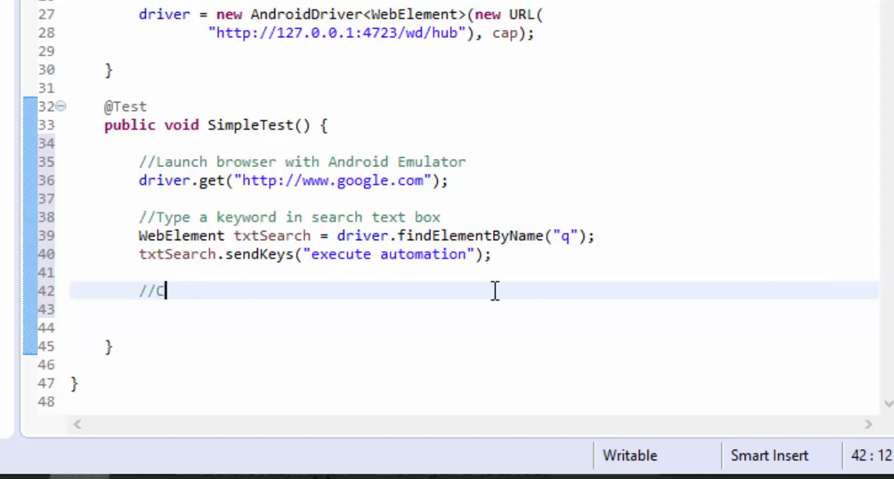
type("lick")
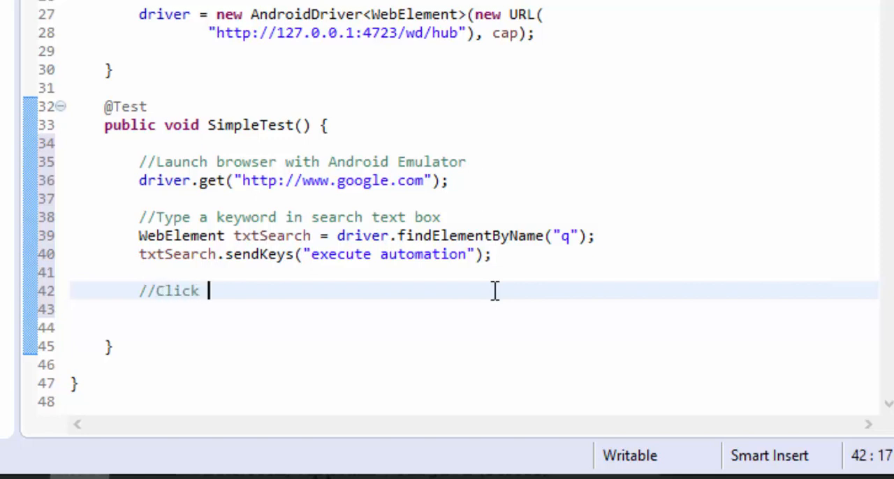
type("bu")
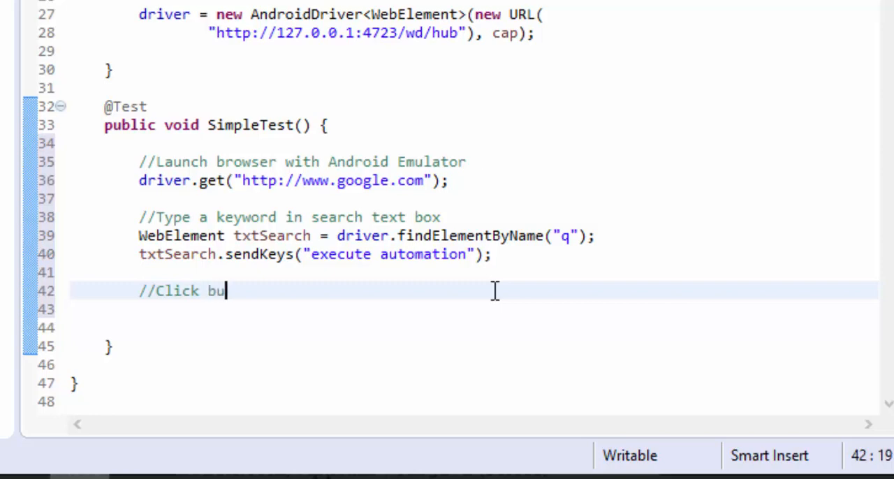
type("tton")
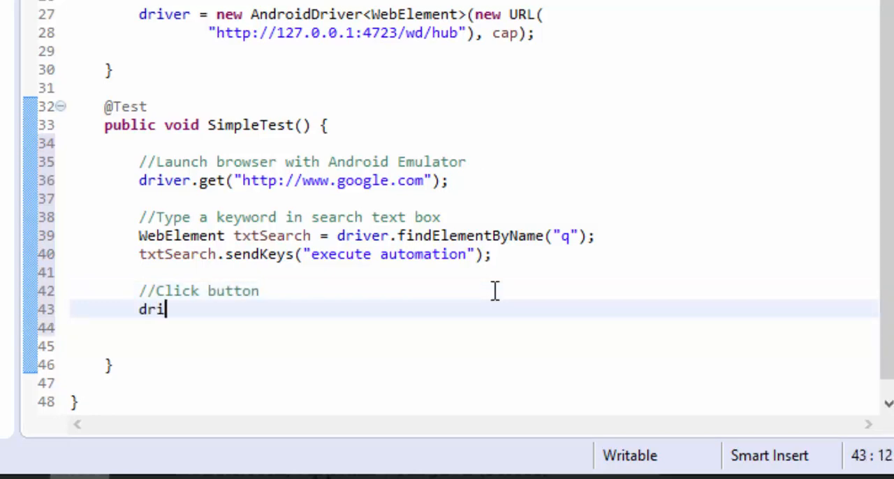
type("ver.fin")
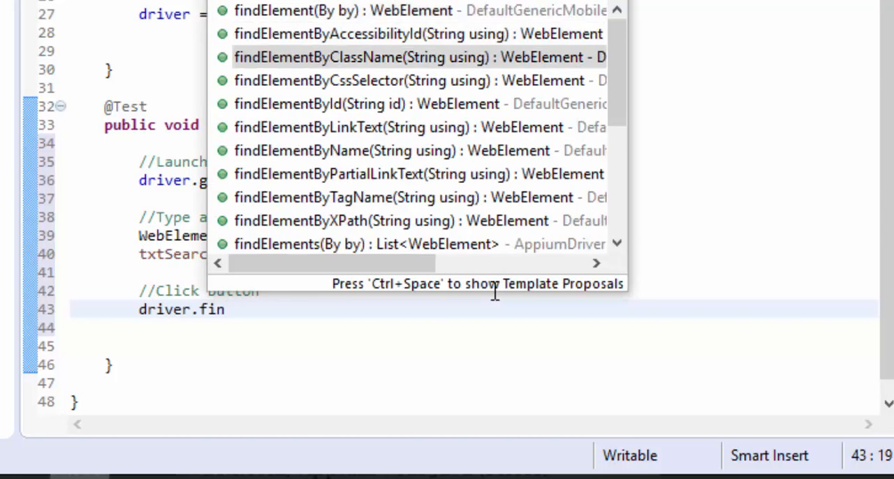
left_click(374, 151)
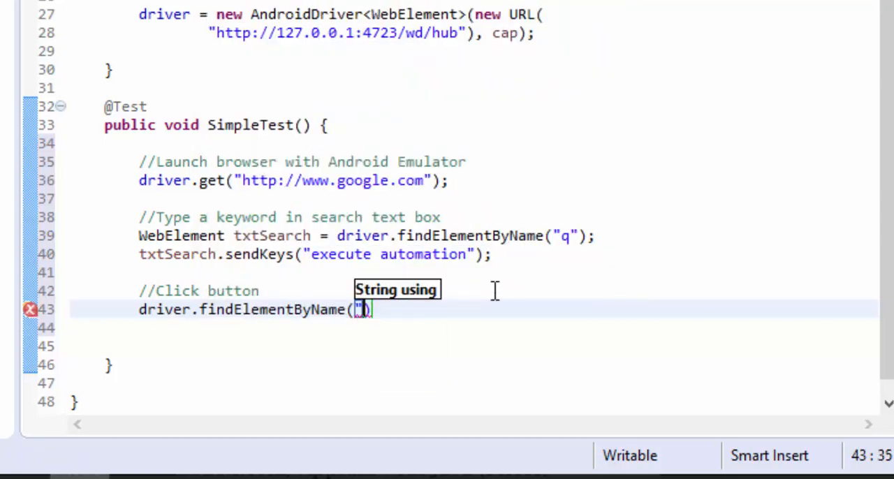
type("bt")
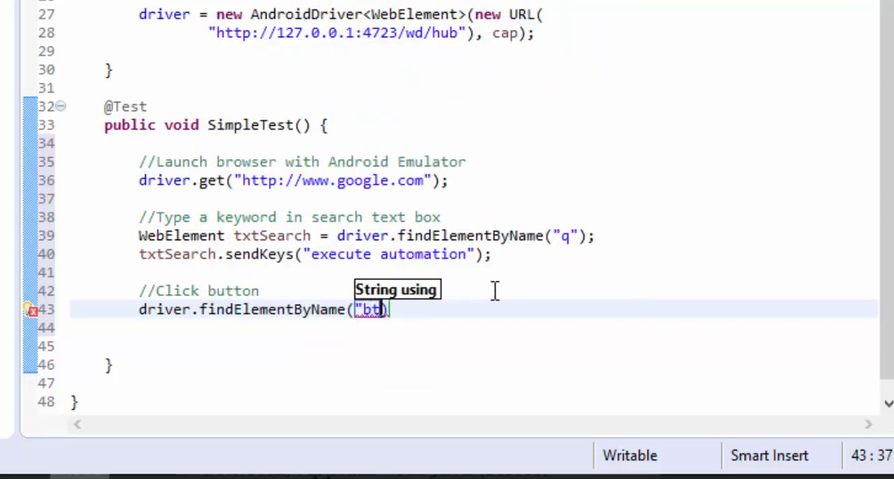
type("nG")
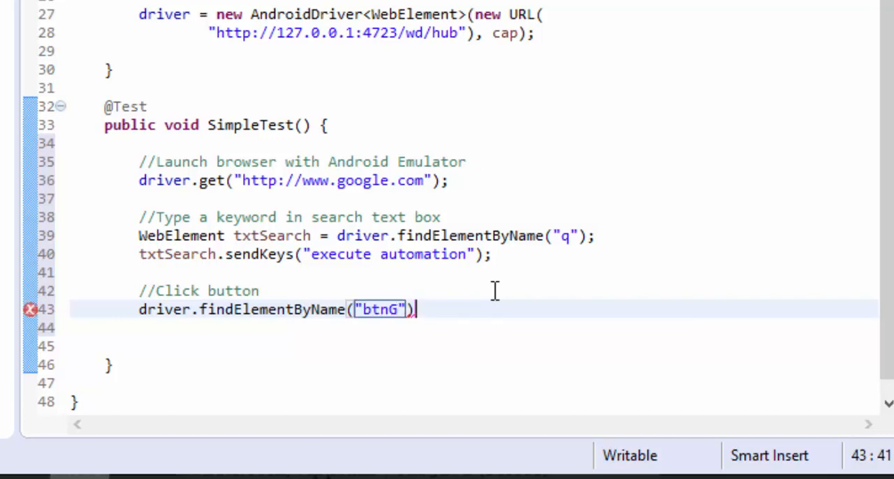
type(".click();")
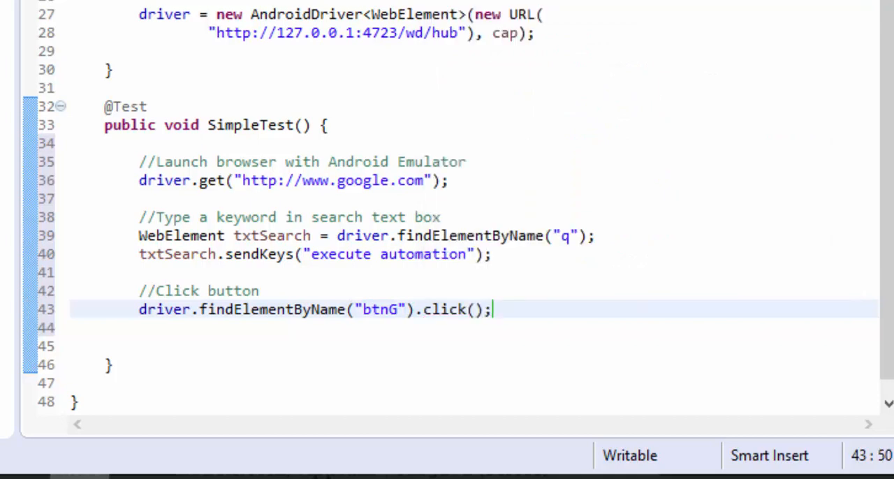
mouse_move(312, 323)
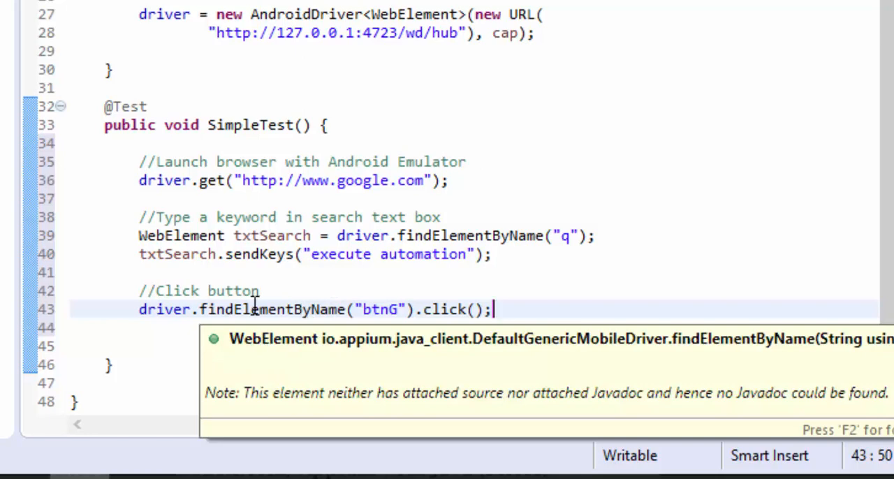
mouse_move(311, 322)
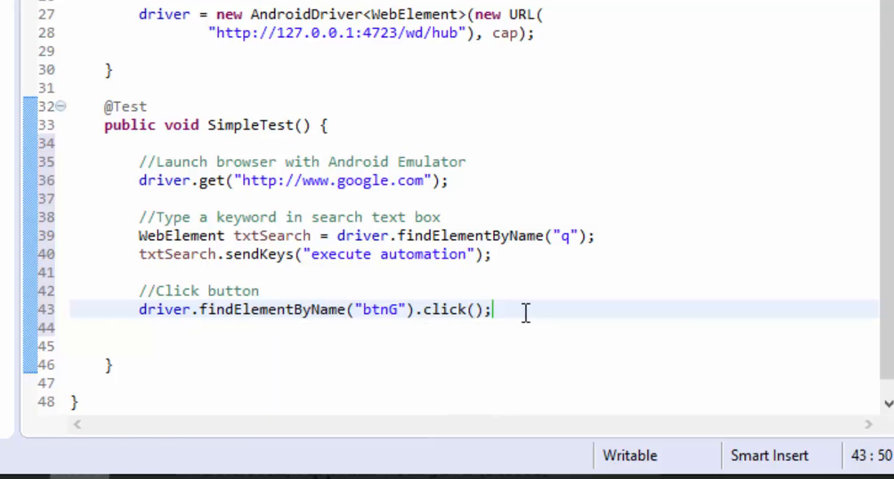
mouse_move(540, 321)
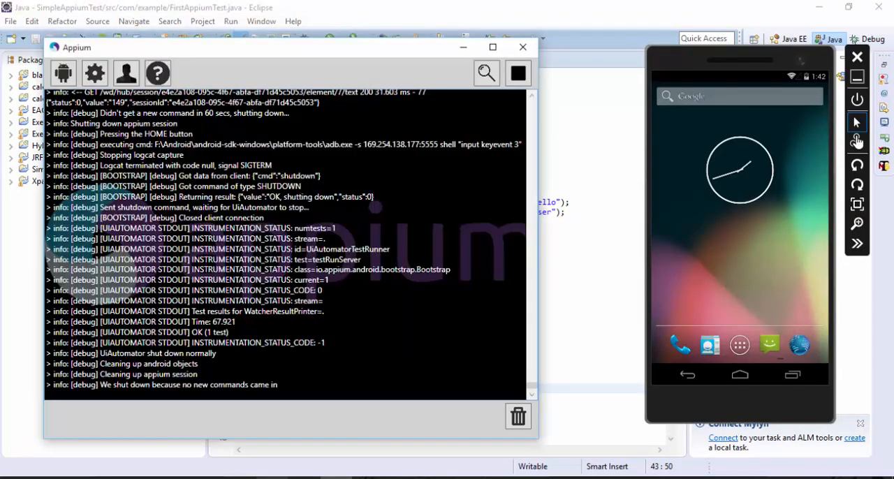
mouse_move(735, 238)
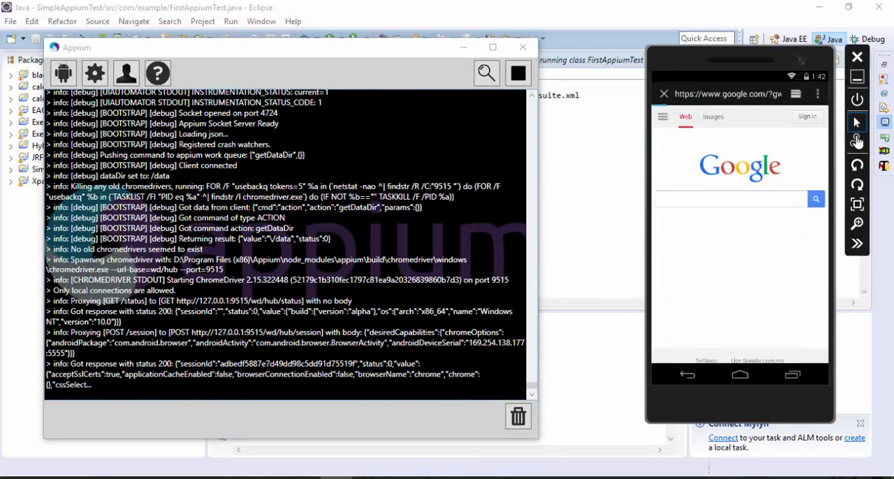
- Type 'execu' in the editor while the FirstAppiumTest run opens Google on the emulator
type("execute automation\");")
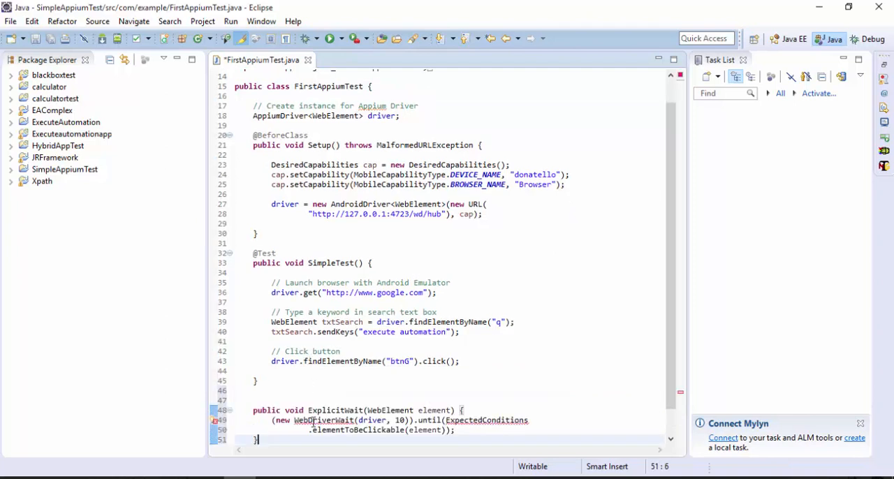
- Place the caret right after the ExplicitWait(WebElement) helper method
left_click(317, 420)
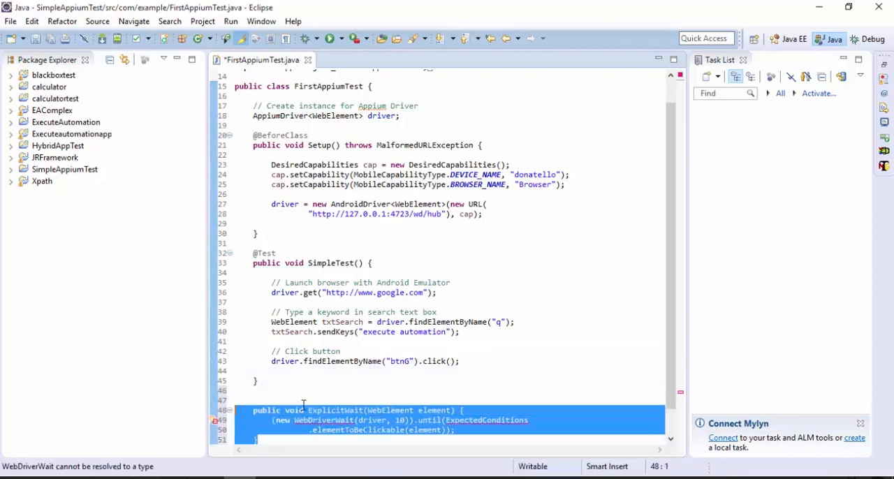
mouse_move(310, 410)
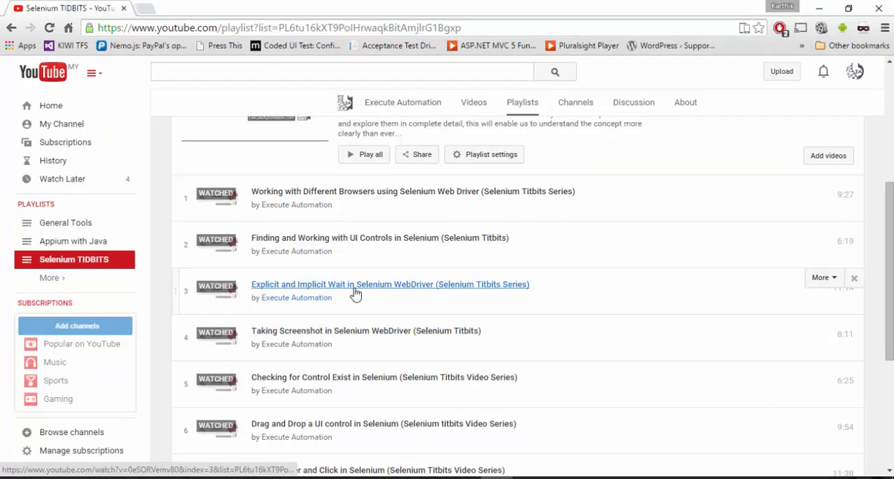
mouse_move(438, 295)
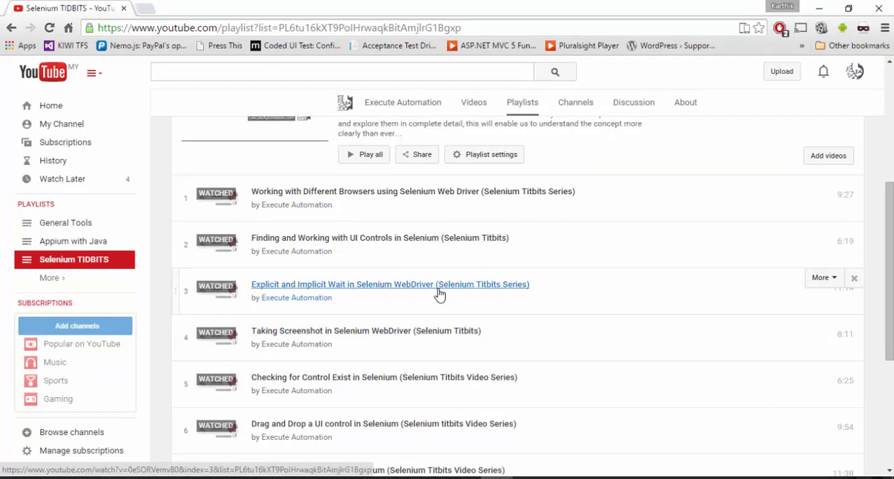
mouse_move(544, 299)
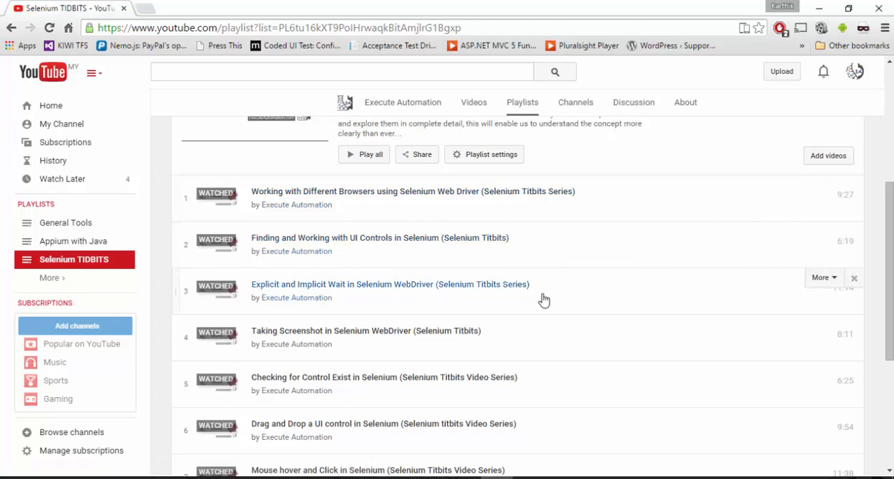
mouse_move(521, 295)
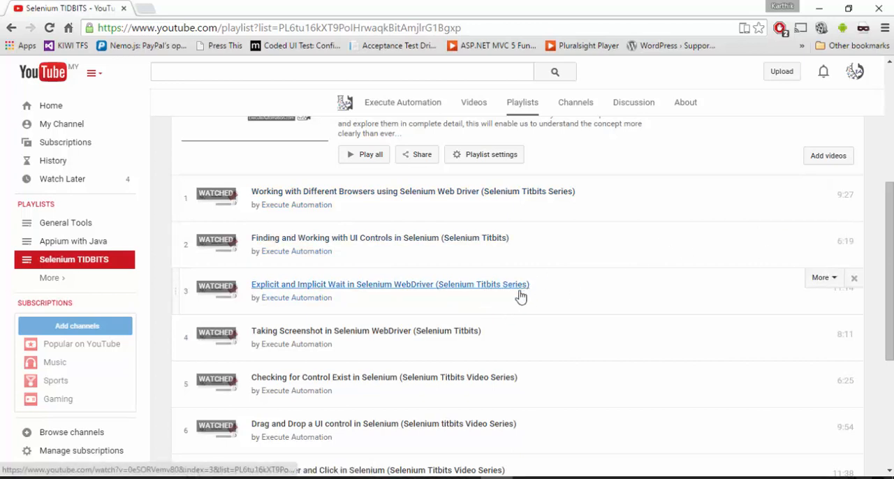
mouse_move(557, 289)
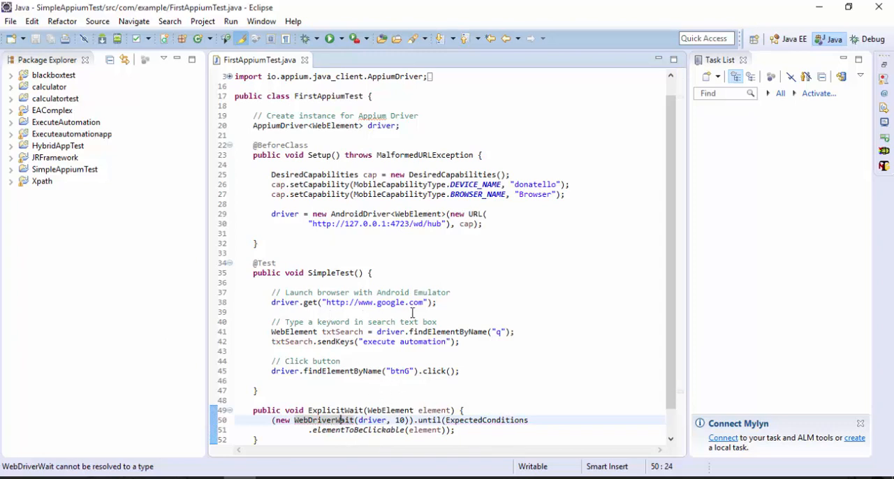
mouse_move(295, 348)
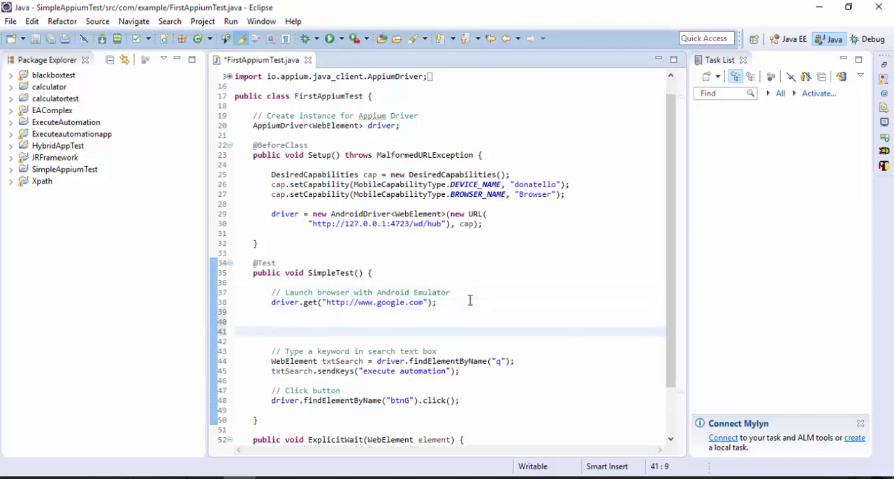
- Insert ExplicitWait(element); before sendKeys, select the element argument for txtSearch, and save
scroll("down", 3)
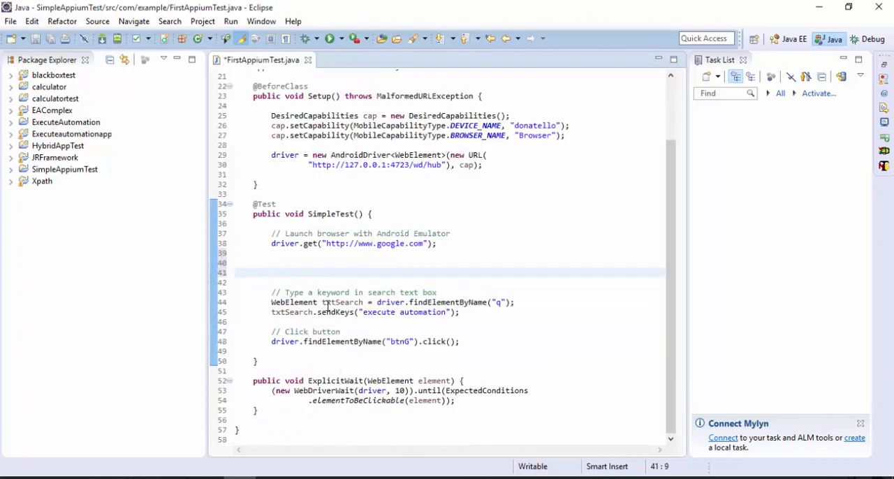
type("ExplicitWait(element);")
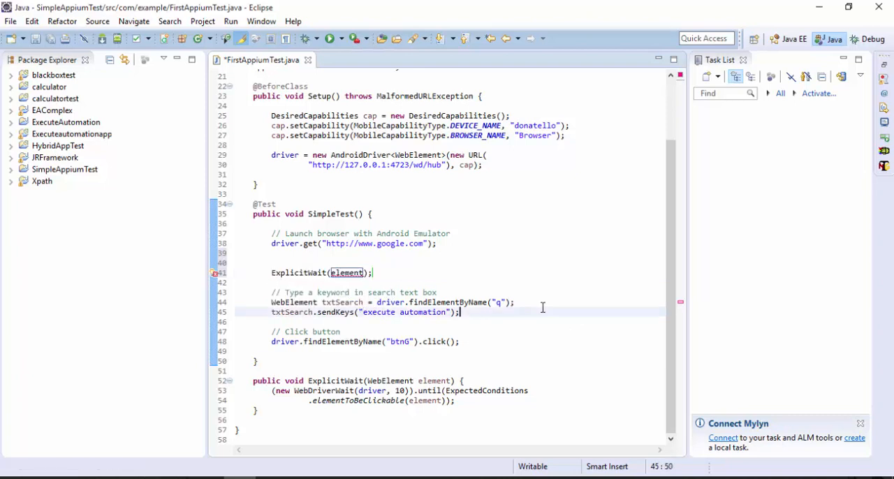
type("ExplicitWait(element);")
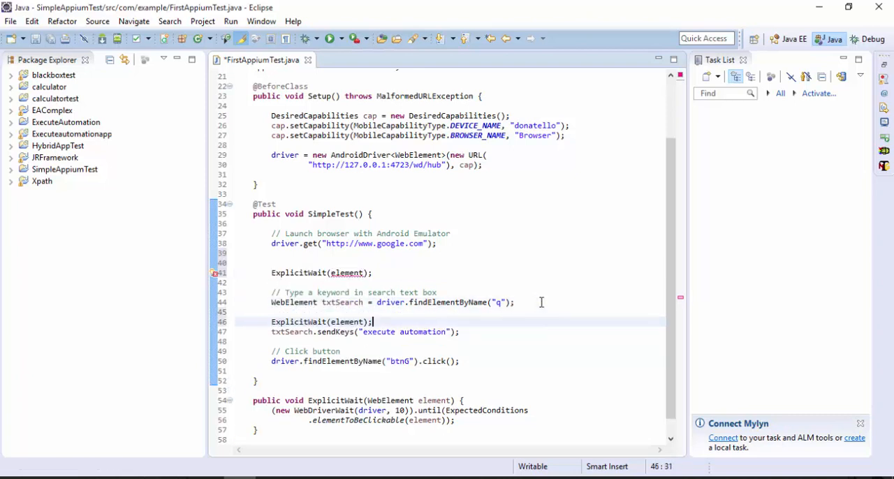
double_click(342, 302)
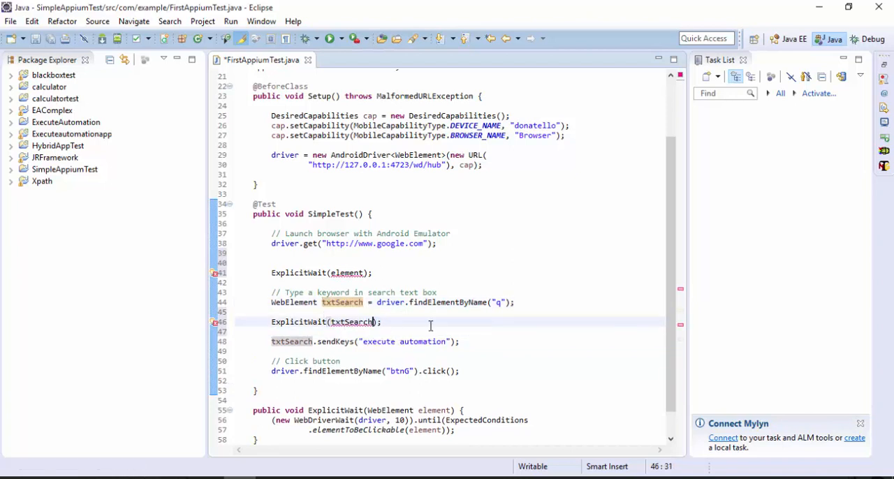
key("ctrl+s")
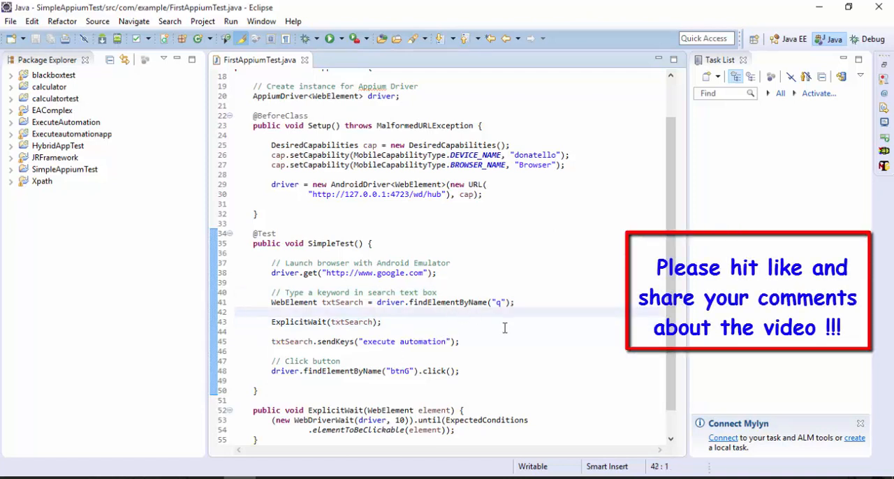
mouse_move(503, 329)
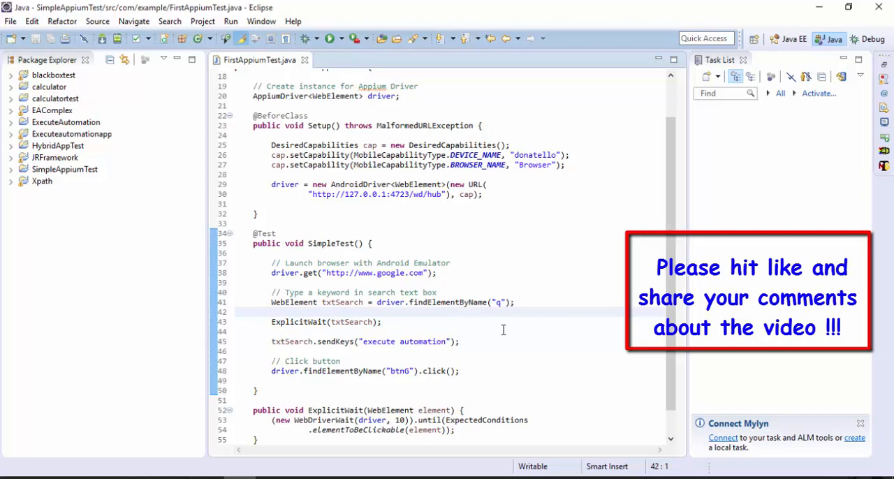